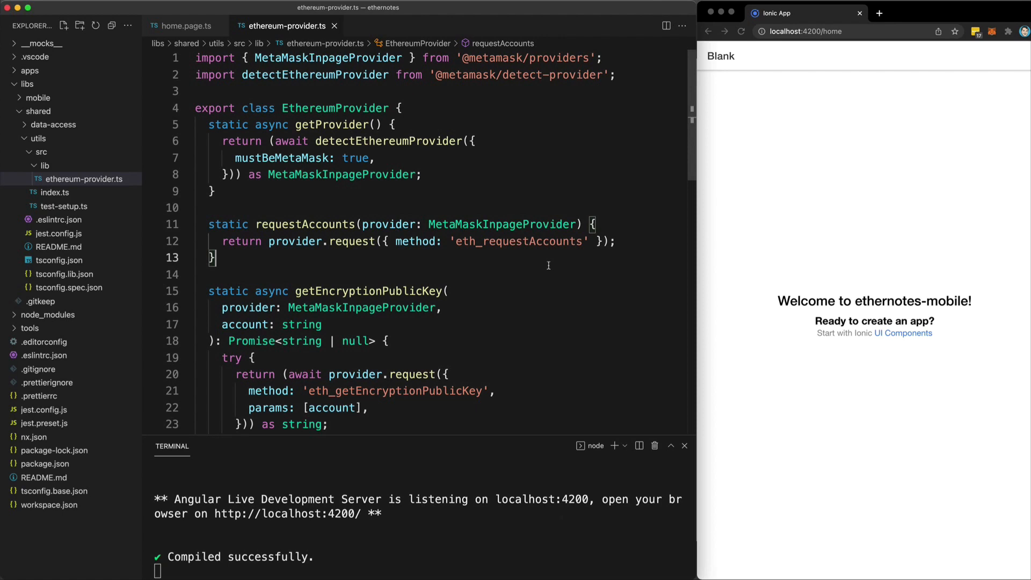
{"action": "mouse_move", "coordinate": [491, 211]}
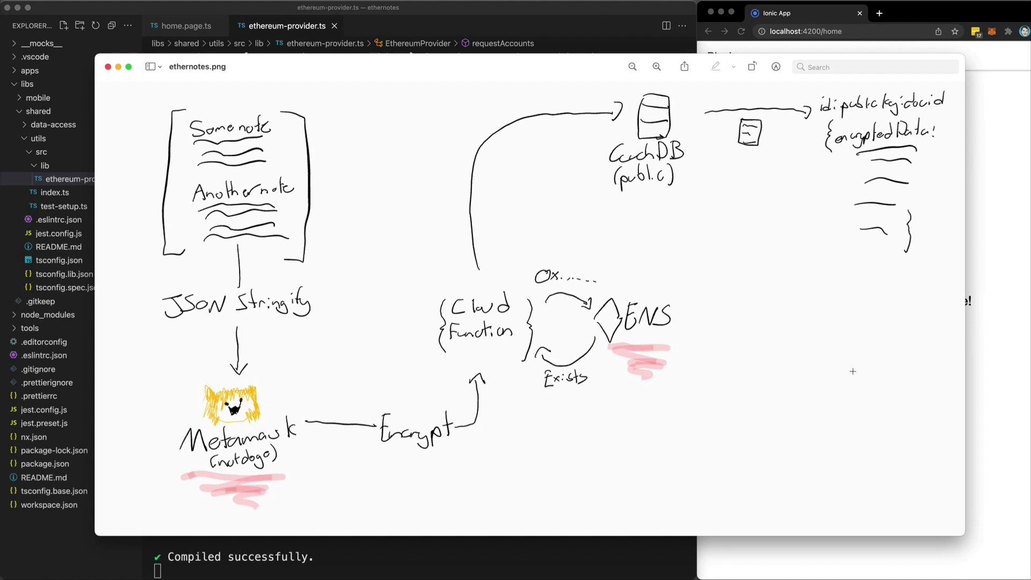
{"action": "mouse_move", "coordinate": [706, 305]}
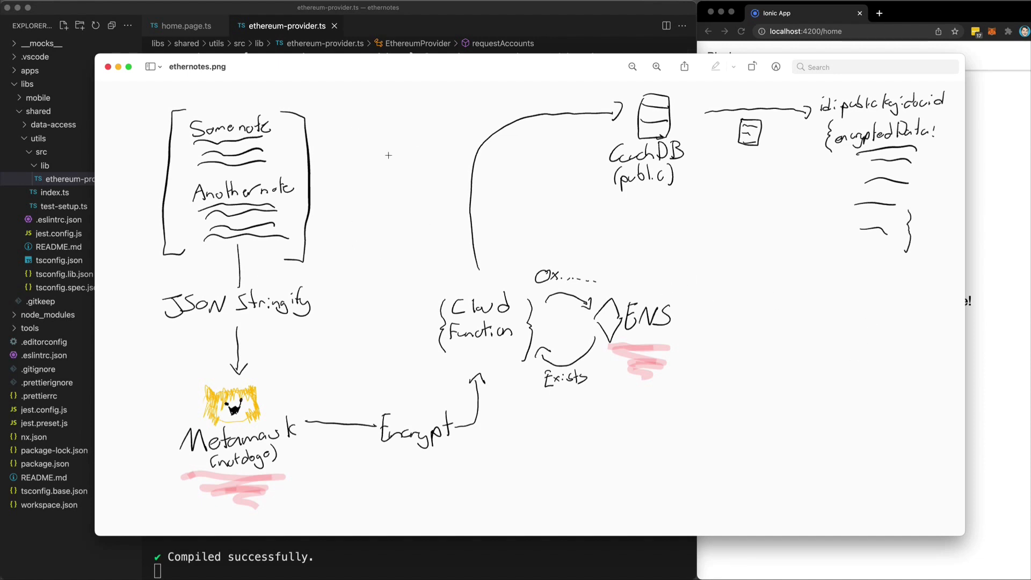
{"action": "mouse_move", "coordinate": [391, 150]}
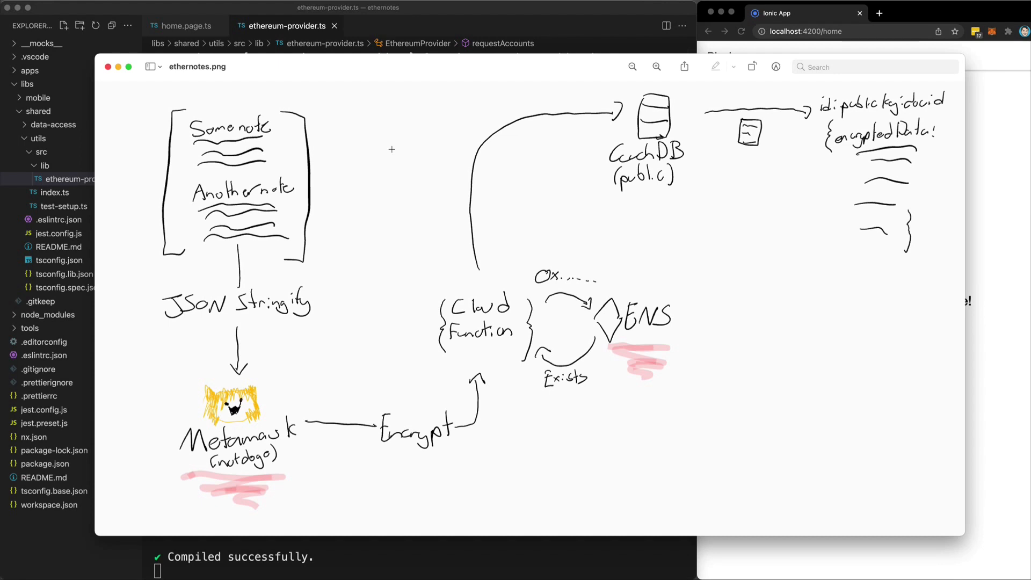
{"action": "mouse_move", "coordinate": [462, 144]}
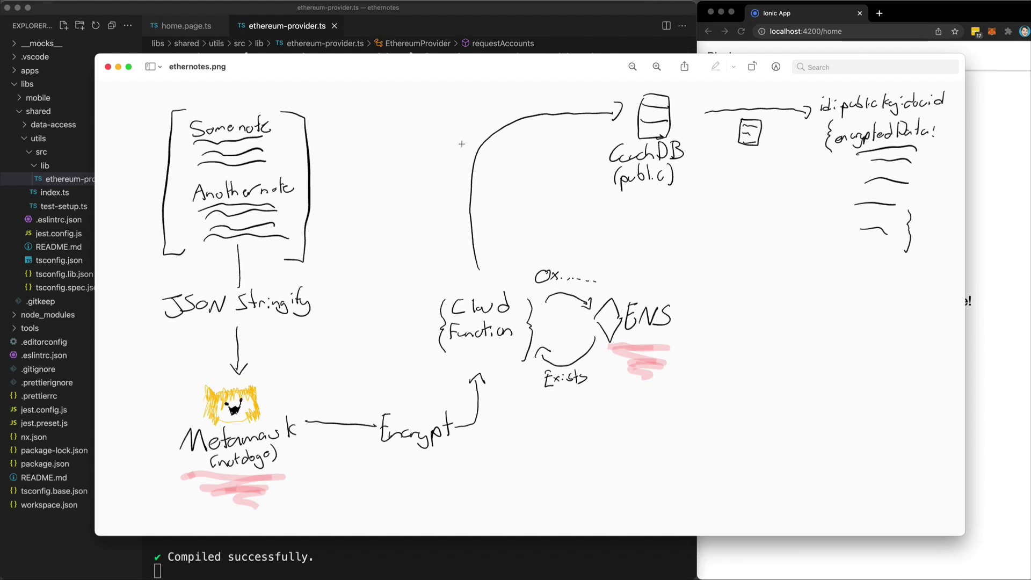
{"action": "mouse_move", "coordinate": [384, 170]}
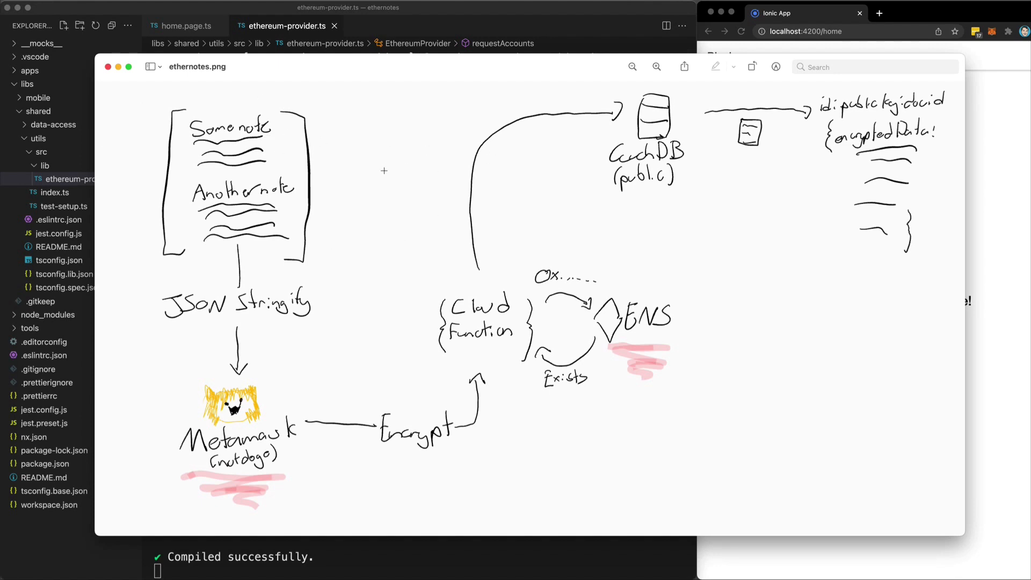
{"action": "mouse_move", "coordinate": [241, 188]}
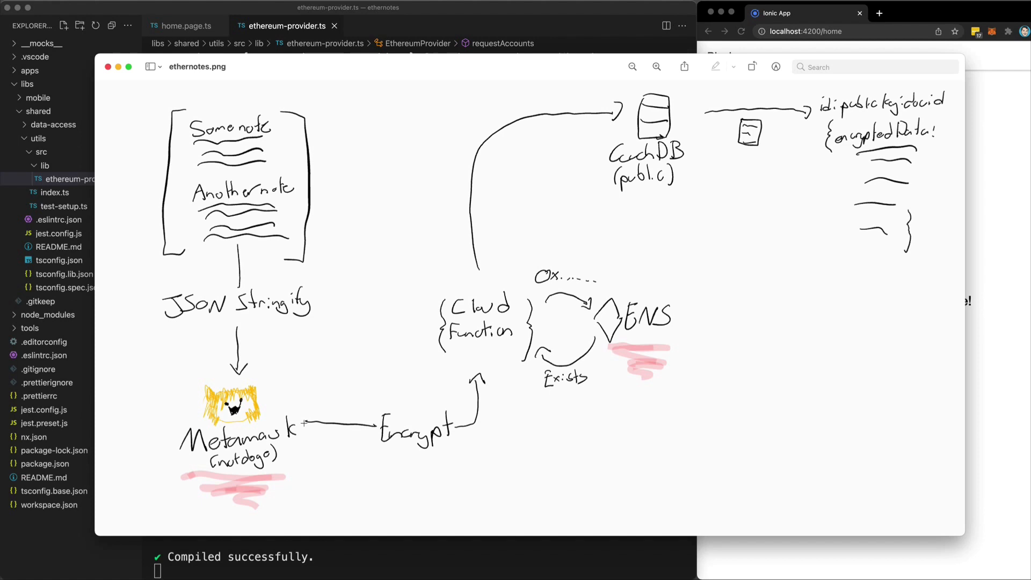
{"action": "mouse_move", "coordinate": [417, 399]}
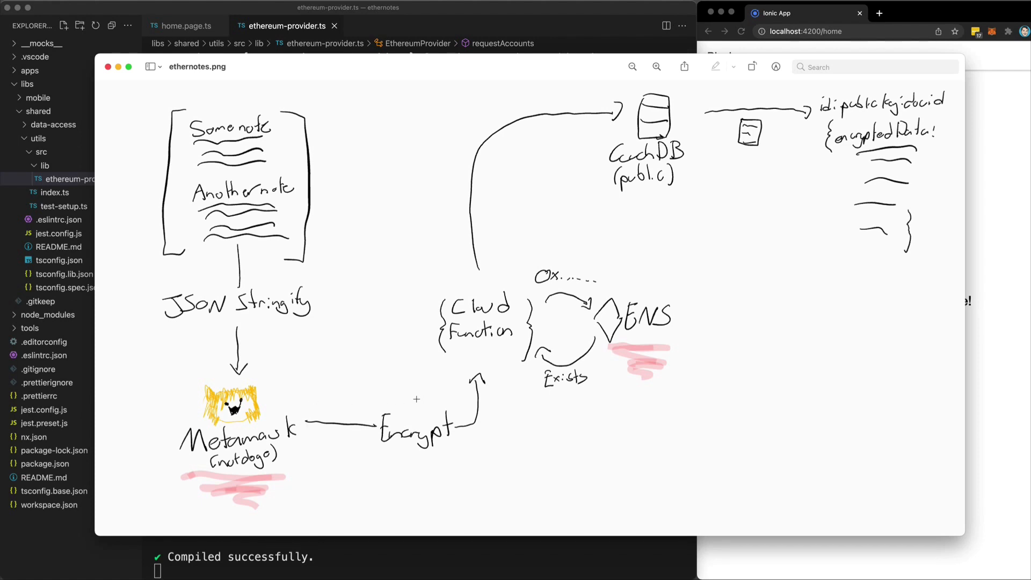
{"action": "mouse_move", "coordinate": [511, 298]}
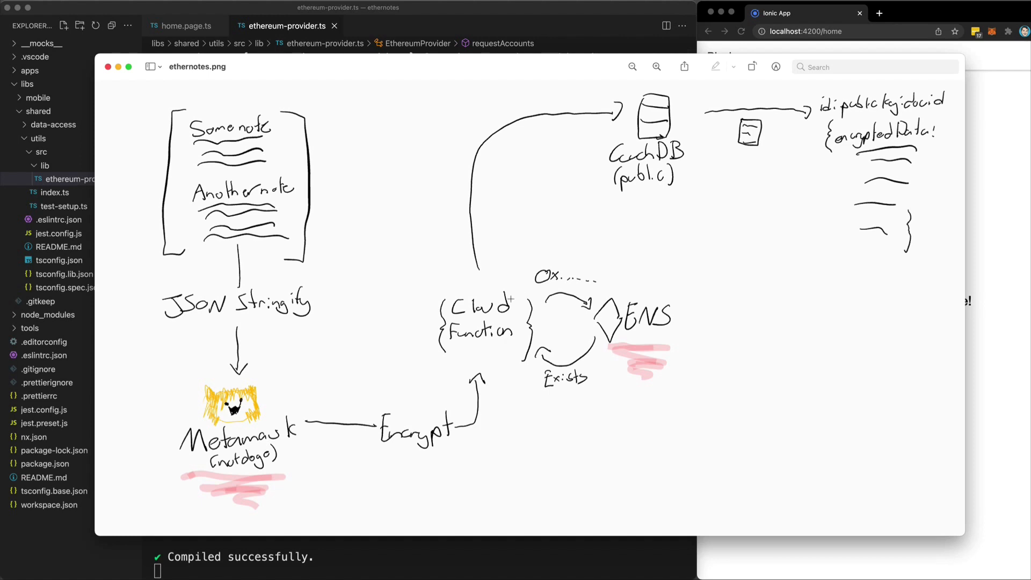
{"action": "mouse_move", "coordinate": [508, 304]}
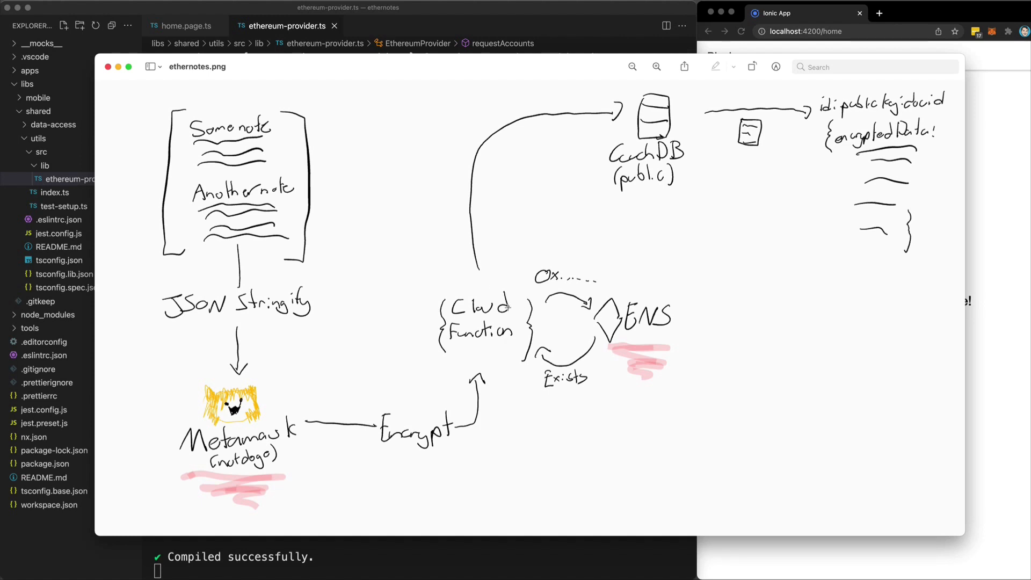
{"action": "mouse_move", "coordinate": [632, 288]}
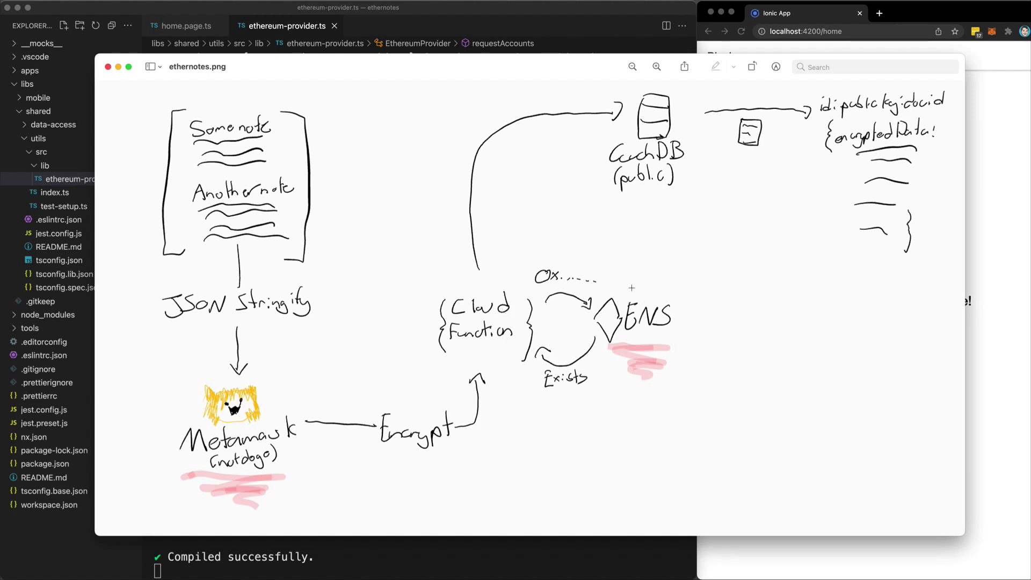
{"action": "mouse_move", "coordinate": [634, 331]}
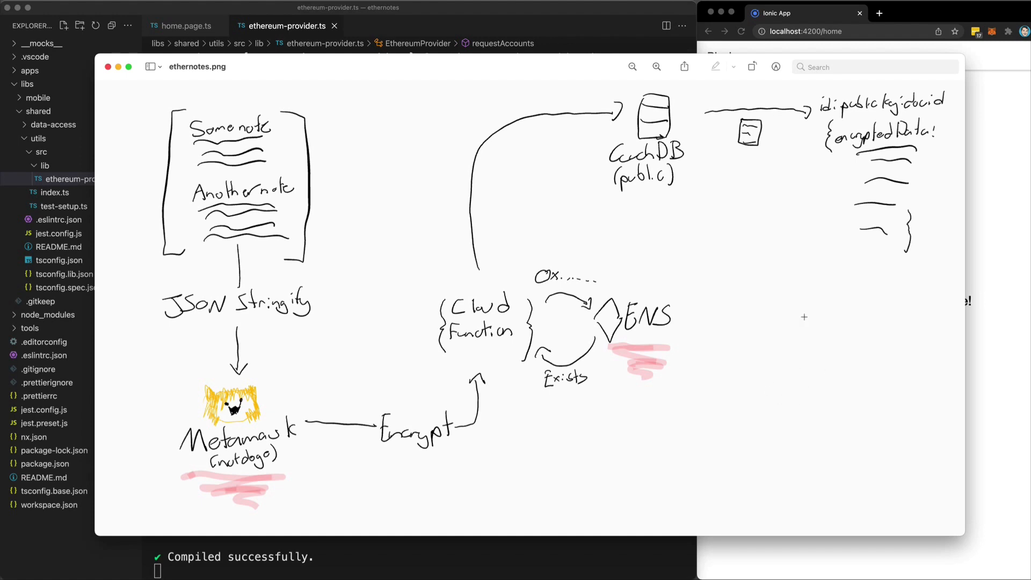
{"action": "mouse_move", "coordinate": [644, 287]}
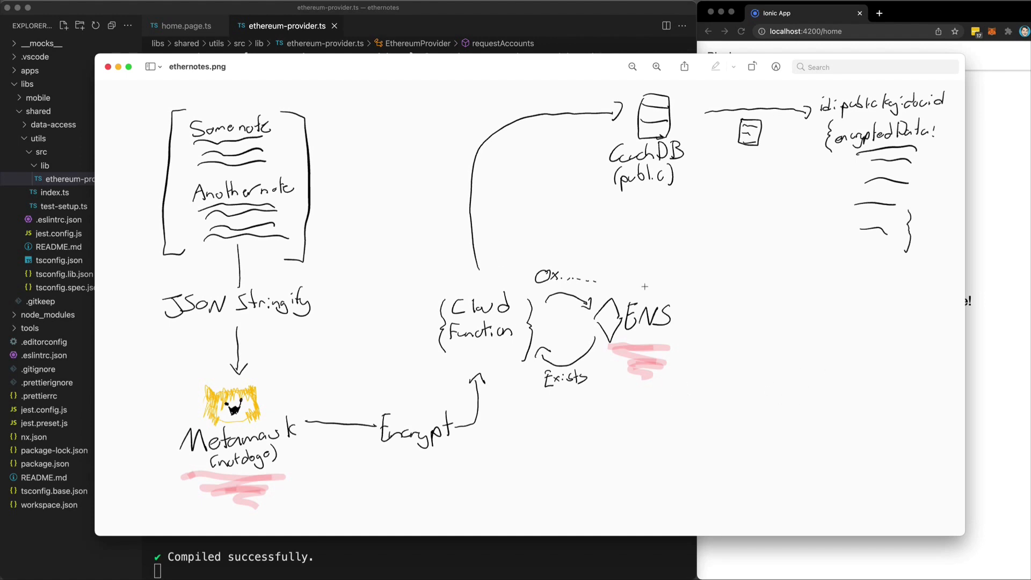
{"action": "mouse_move", "coordinate": [450, 408]}
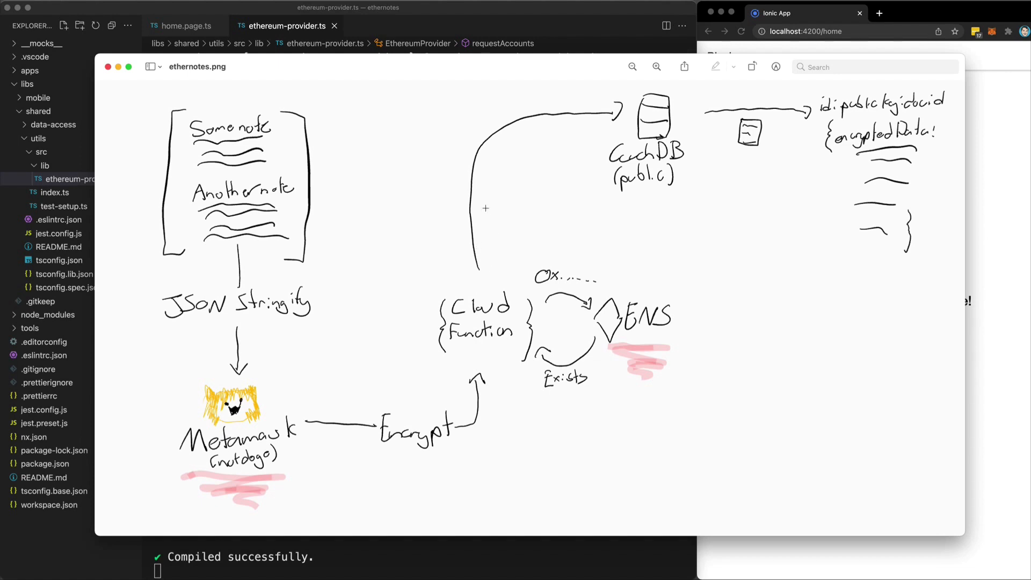
{"action": "mouse_move", "coordinate": [696, 146]}
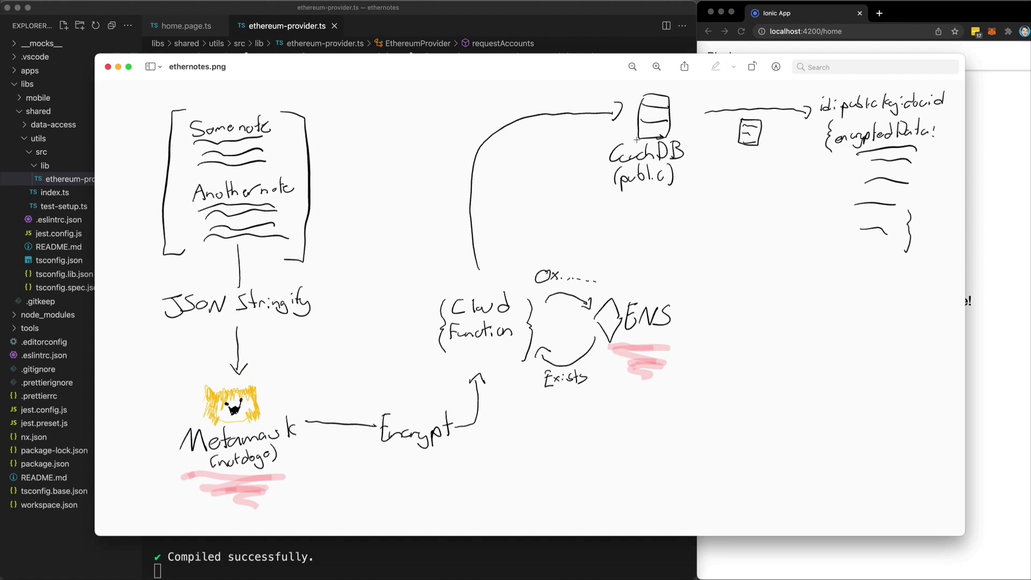
{"action": "mouse_move", "coordinate": [638, 138]}
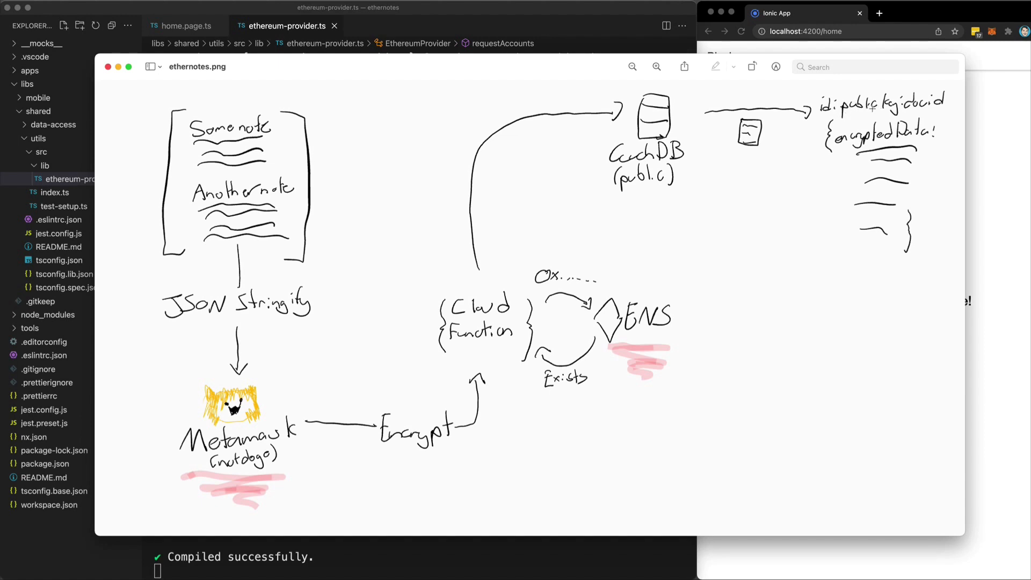
{"action": "mouse_move", "coordinate": [868, 110]}
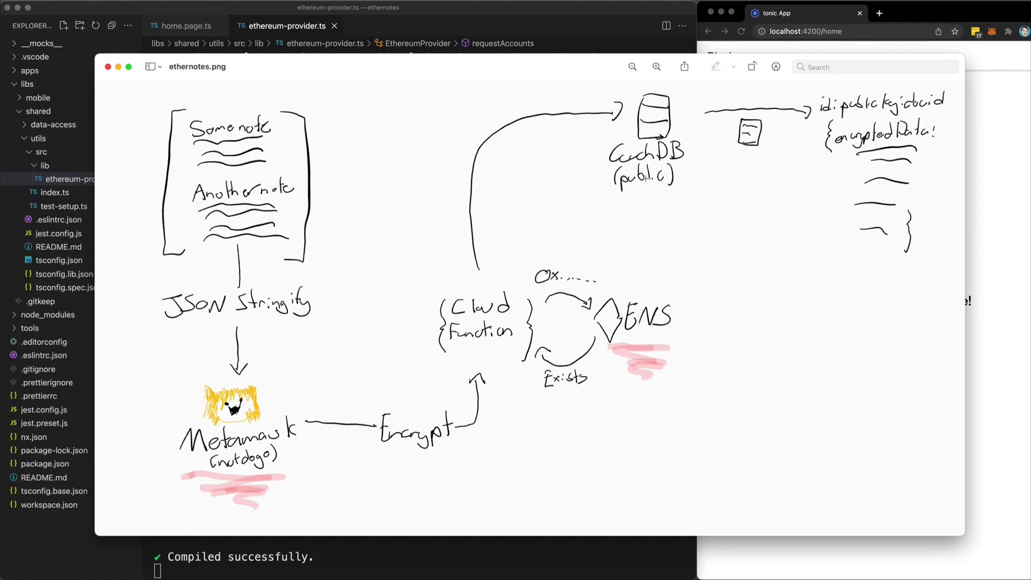
{"action": "mouse_move", "coordinate": [644, 179]}
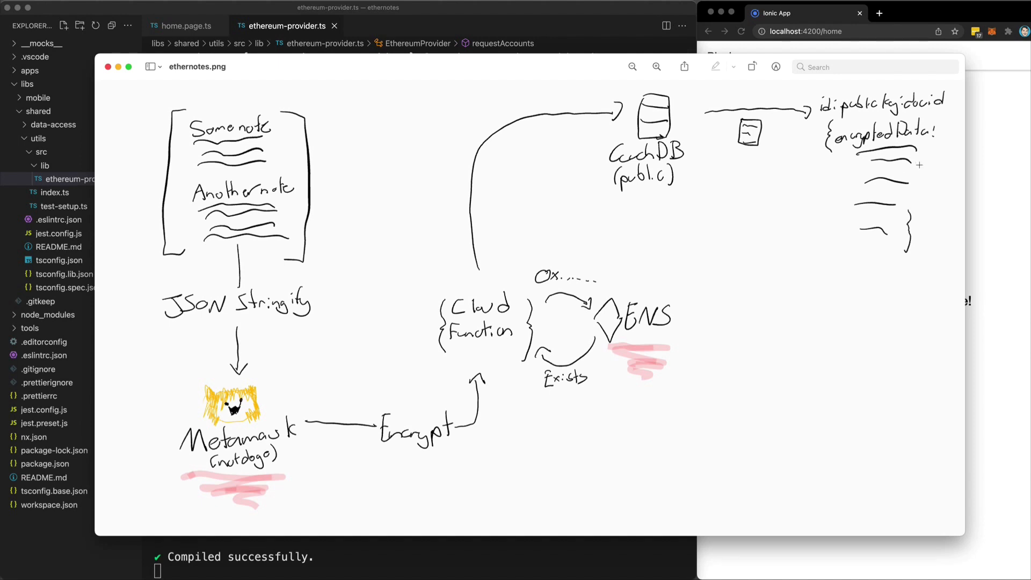
{"action": "mouse_move", "coordinate": [659, 135]}
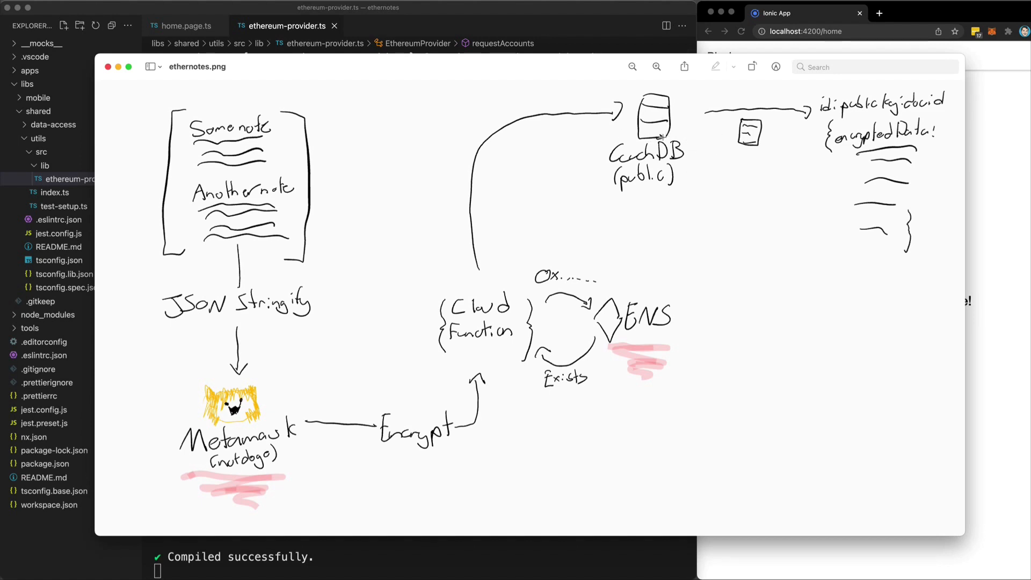
{"action": "mouse_move", "coordinate": [673, 150]}
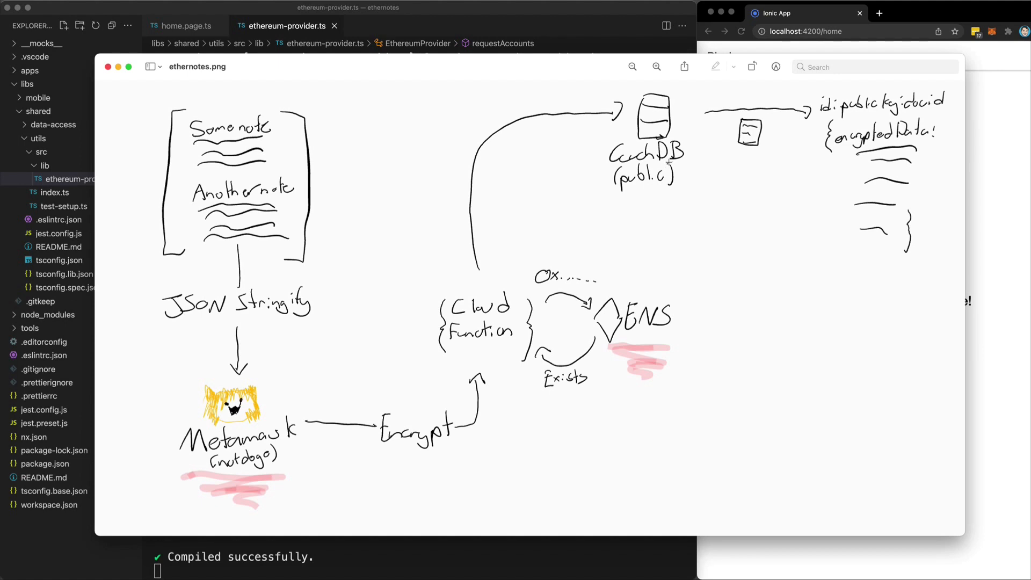
{"action": "mouse_move", "coordinate": [669, 162]}
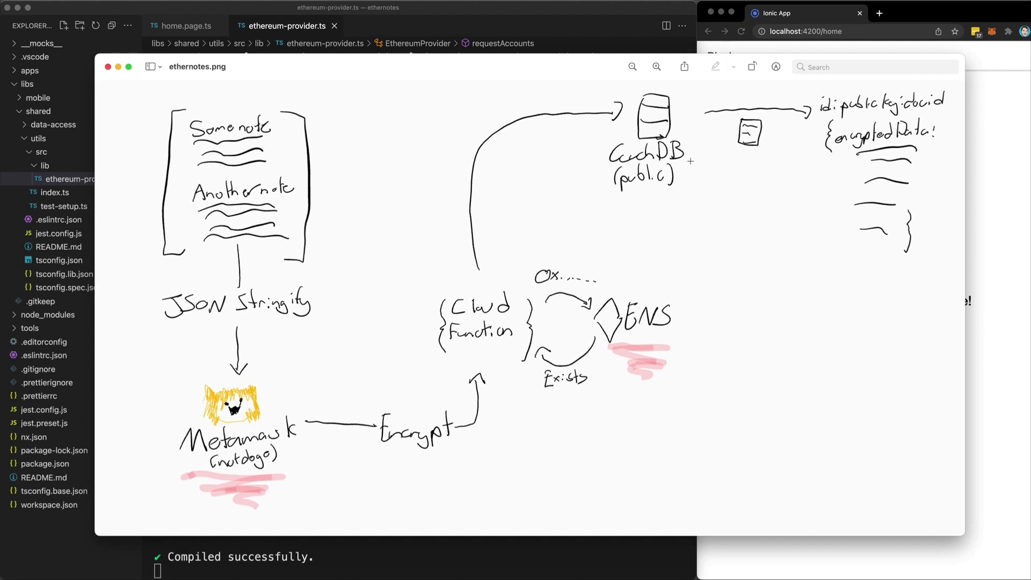
{"action": "mouse_move", "coordinate": [697, 205]}
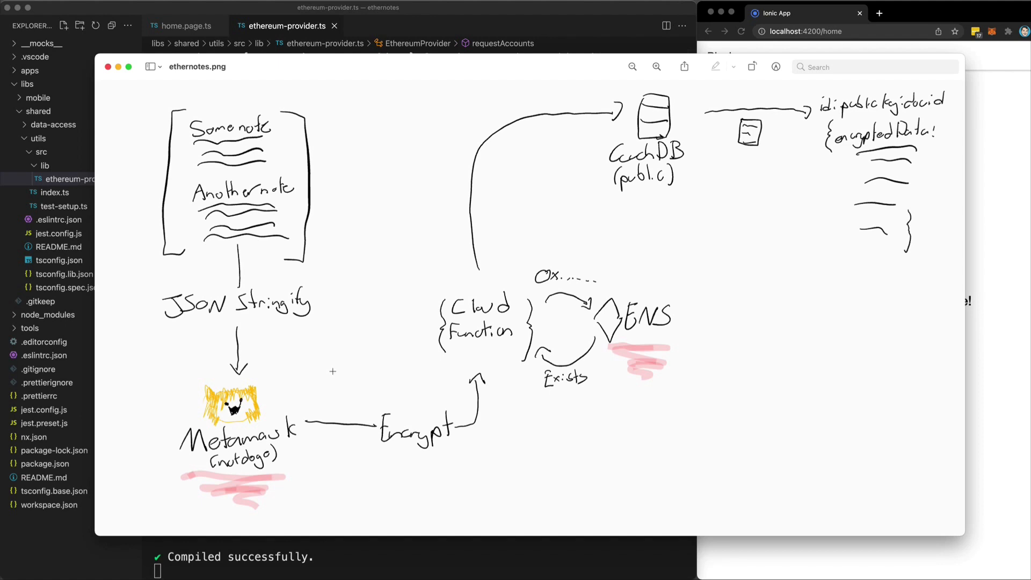
{"action": "mouse_move", "coordinate": [245, 409]}
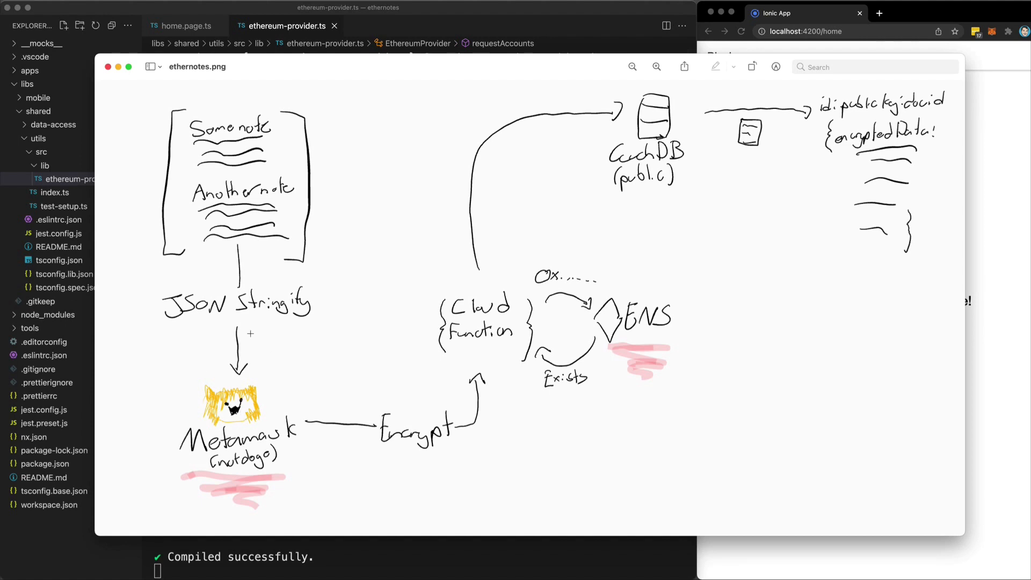
{"action": "mouse_move", "coordinate": [380, 406]}
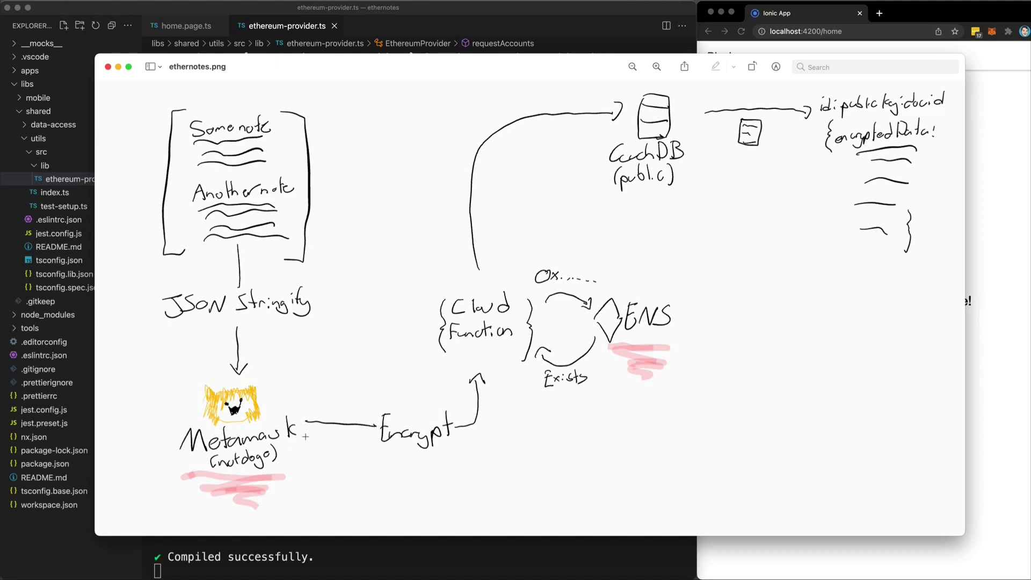
{"action": "mouse_move", "coordinate": [307, 436]}
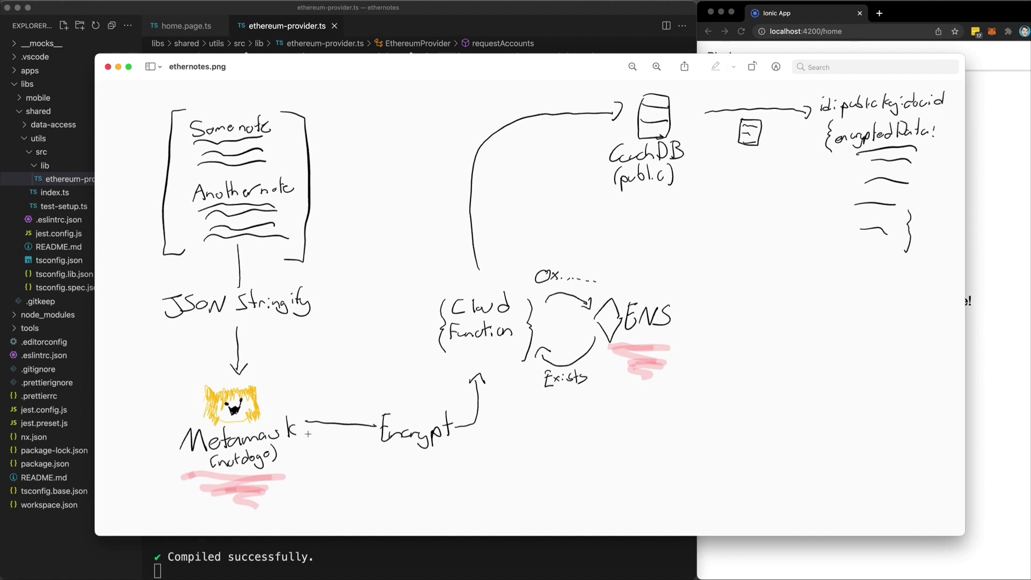
{"action": "mouse_move", "coordinate": [323, 438]}
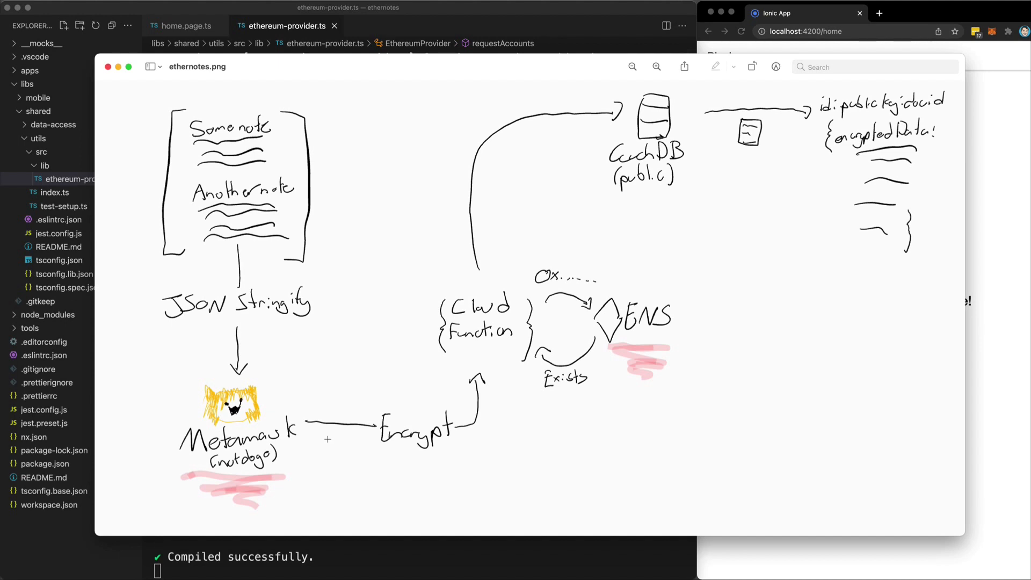
{"action": "mouse_move", "coordinate": [404, 390]}
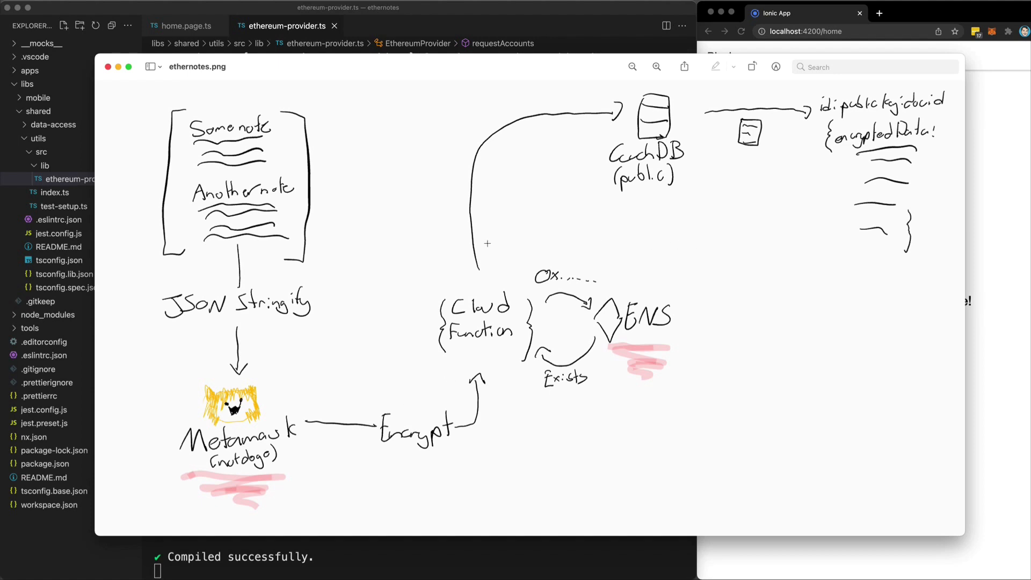
{"action": "mouse_move", "coordinate": [453, 289]}
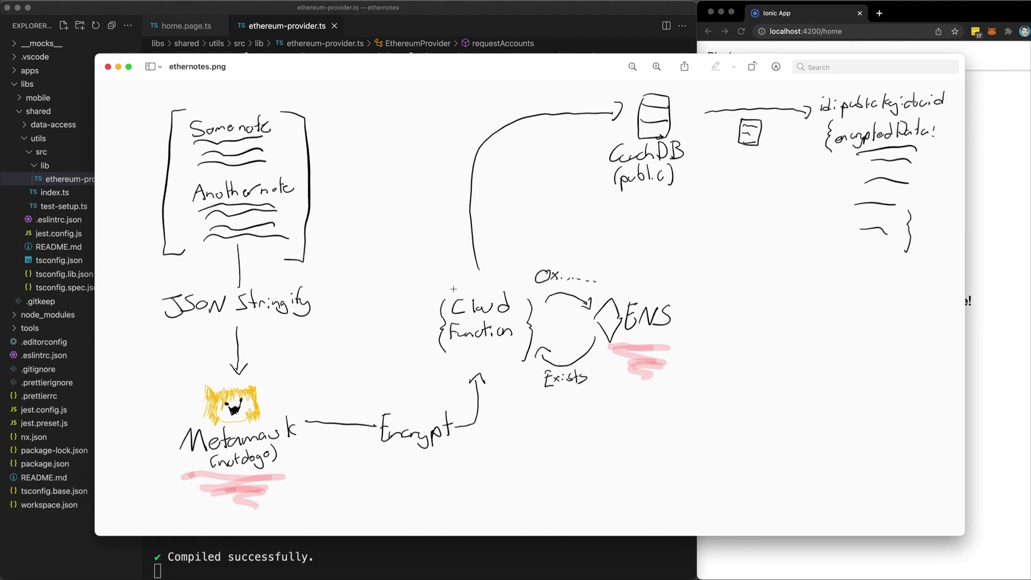
{"action": "mouse_move", "coordinate": [612, 336]}
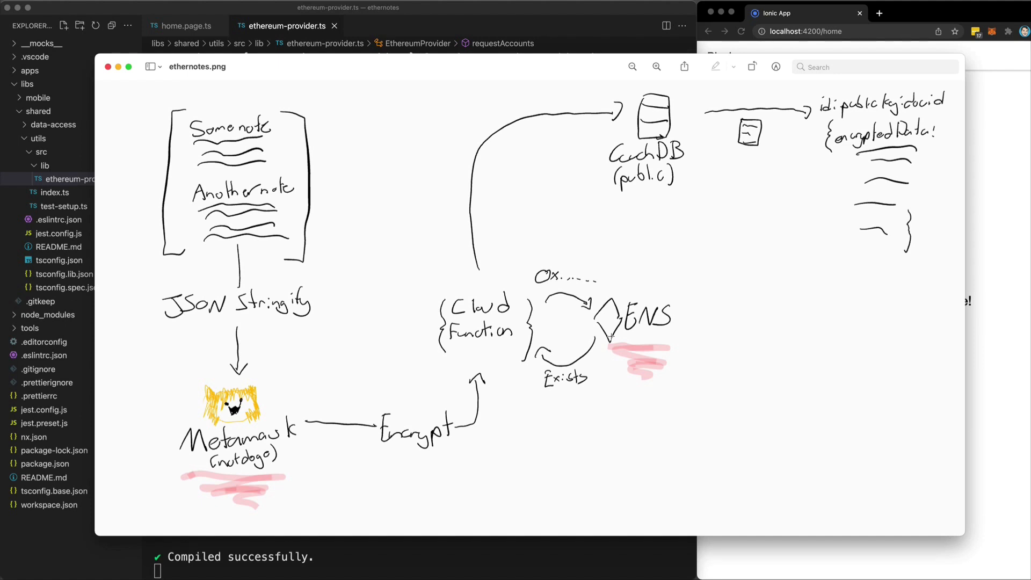
{"action": "mouse_move", "coordinate": [555, 284]}
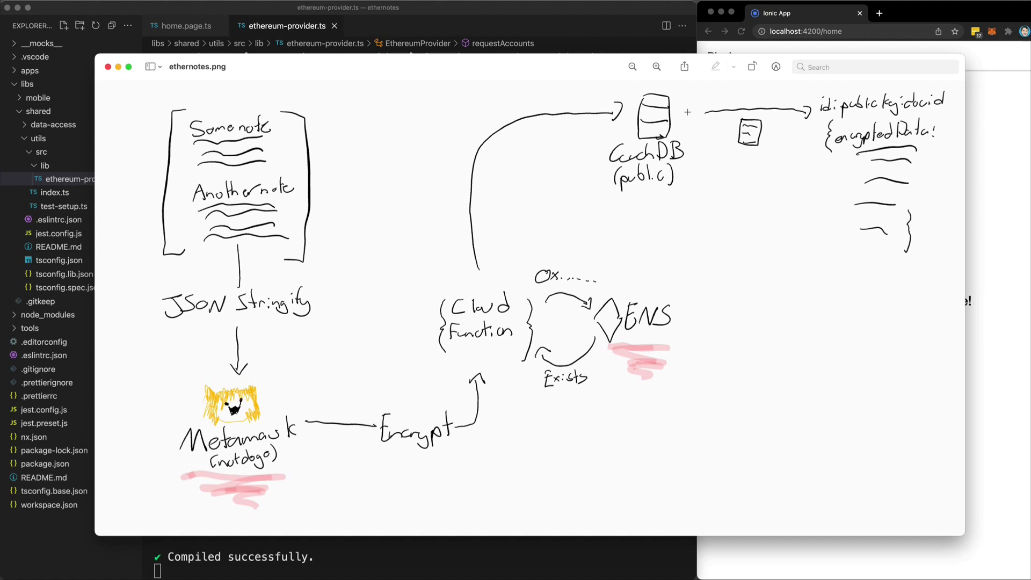
{"action": "mouse_move", "coordinate": [867, 111]}
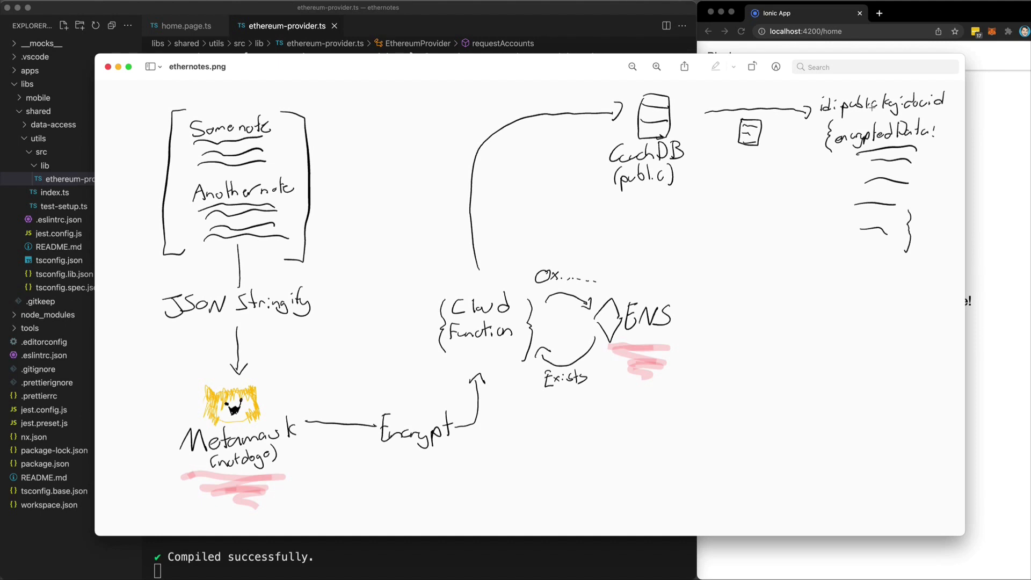
{"action": "mouse_move", "coordinate": [870, 108]}
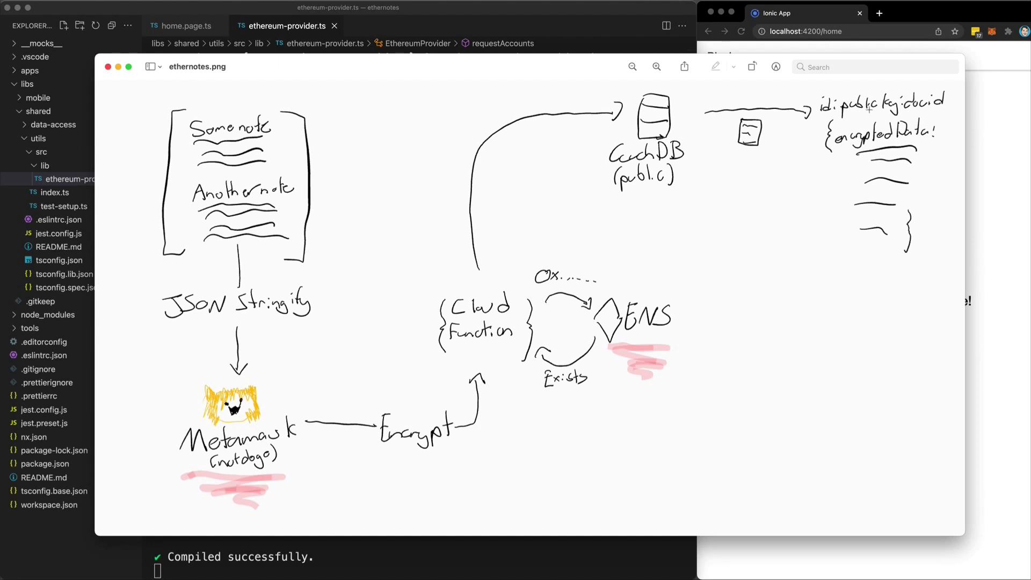
{"action": "mouse_move", "coordinate": [806, 194]}
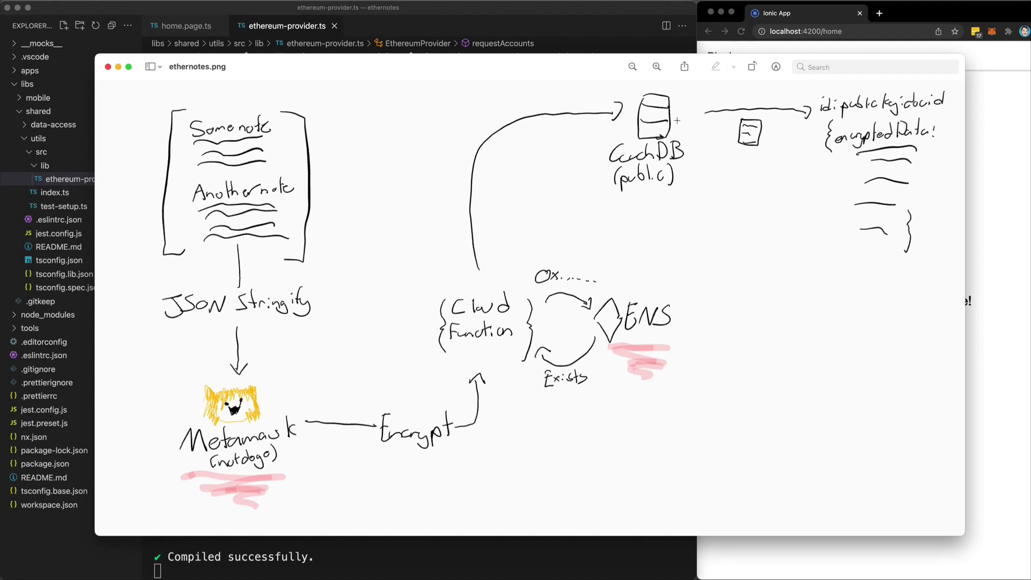
{"action": "mouse_move", "coordinate": [666, 122]}
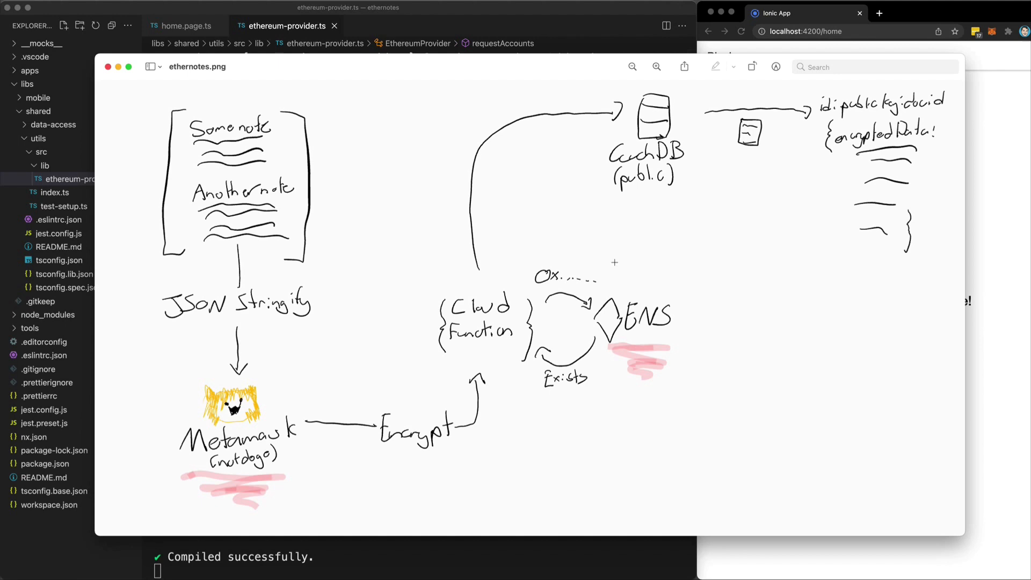
{"action": "mouse_move", "coordinate": [619, 167]}
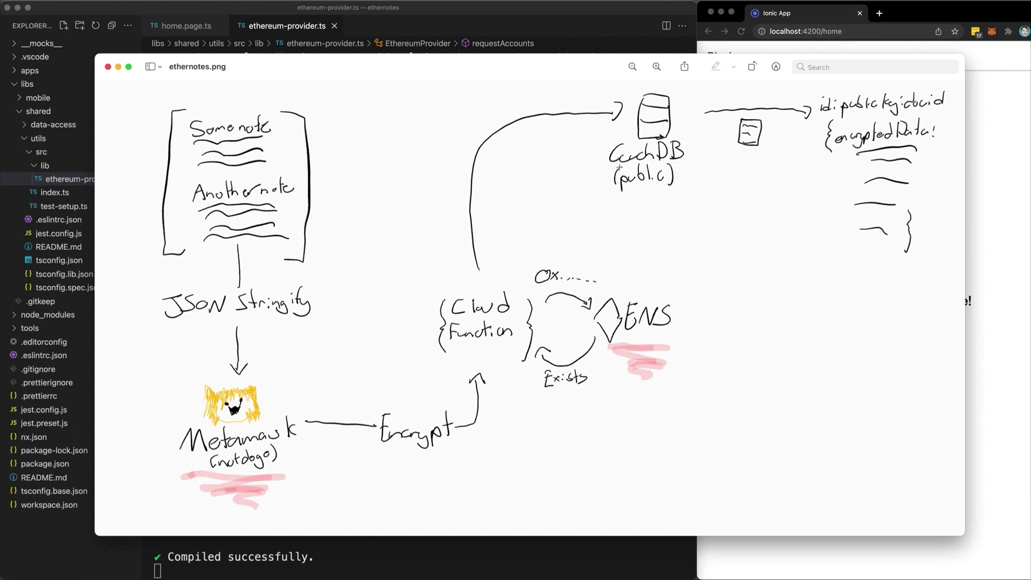
{"action": "mouse_move", "coordinate": [738, 252]}
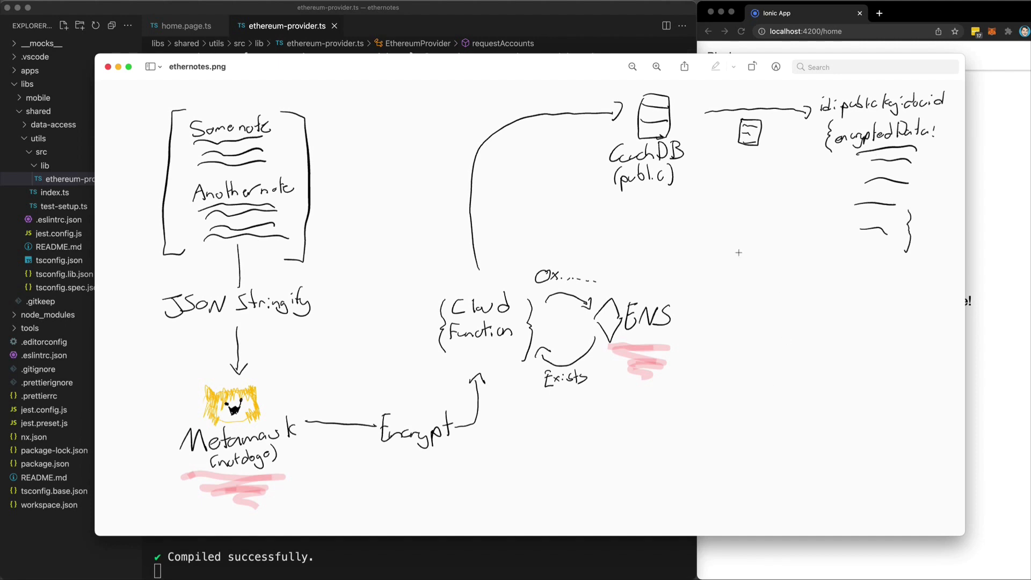
{"action": "mouse_move", "coordinate": [543, 266]}
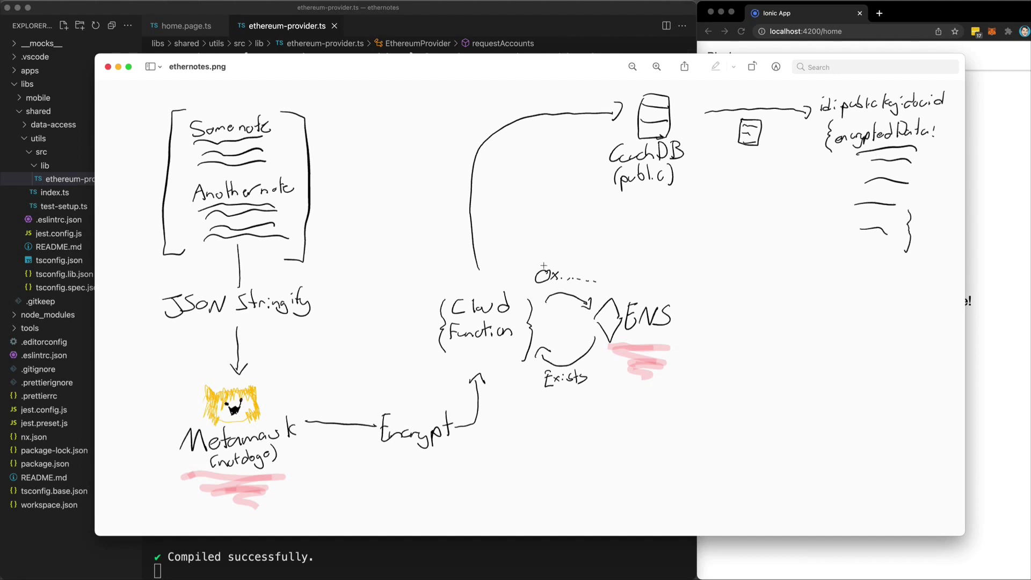
{"action": "mouse_move", "coordinate": [682, 285]}
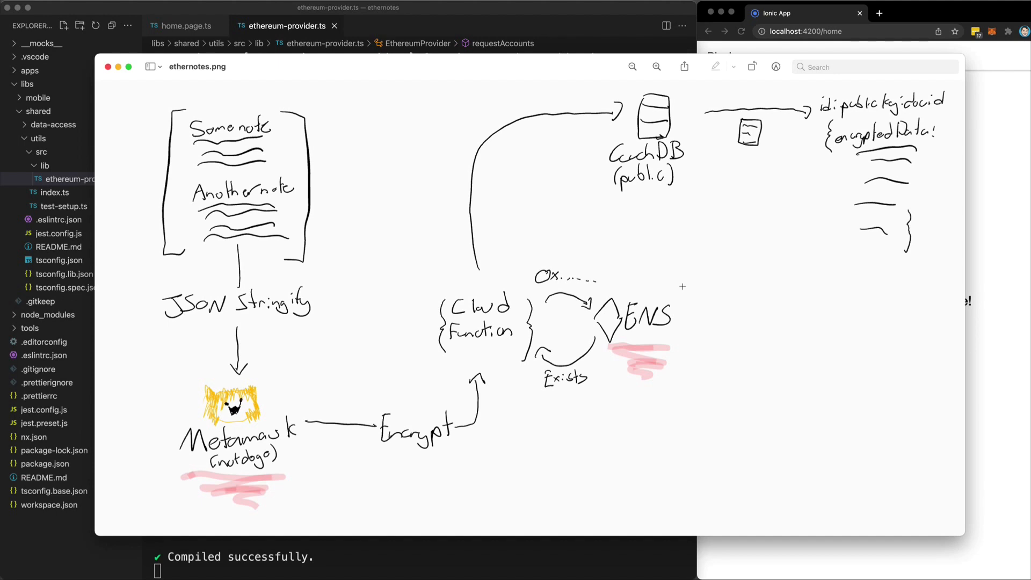
{"action": "mouse_move", "coordinate": [403, 396]}
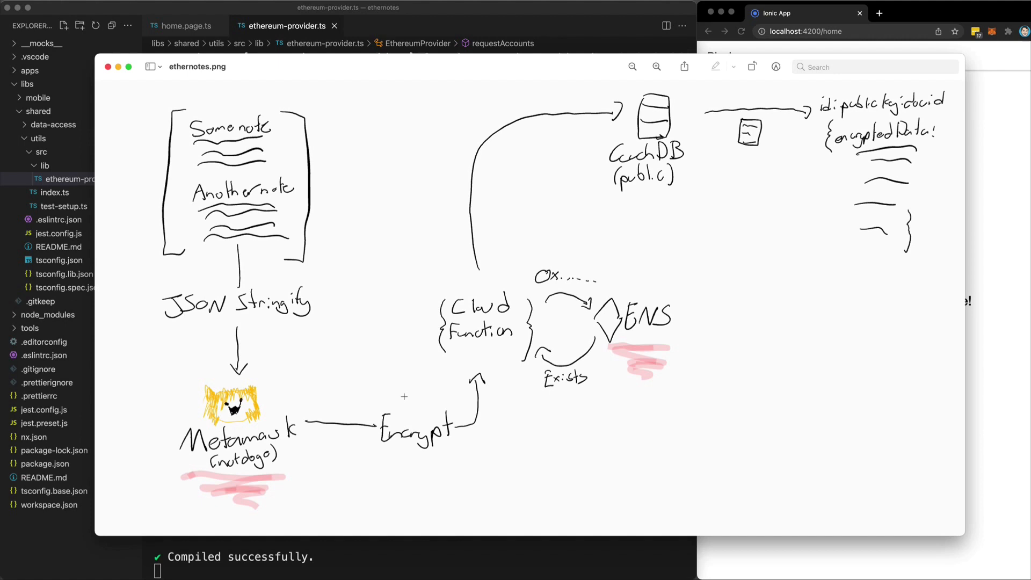
{"action": "mouse_move", "coordinate": [367, 360]}
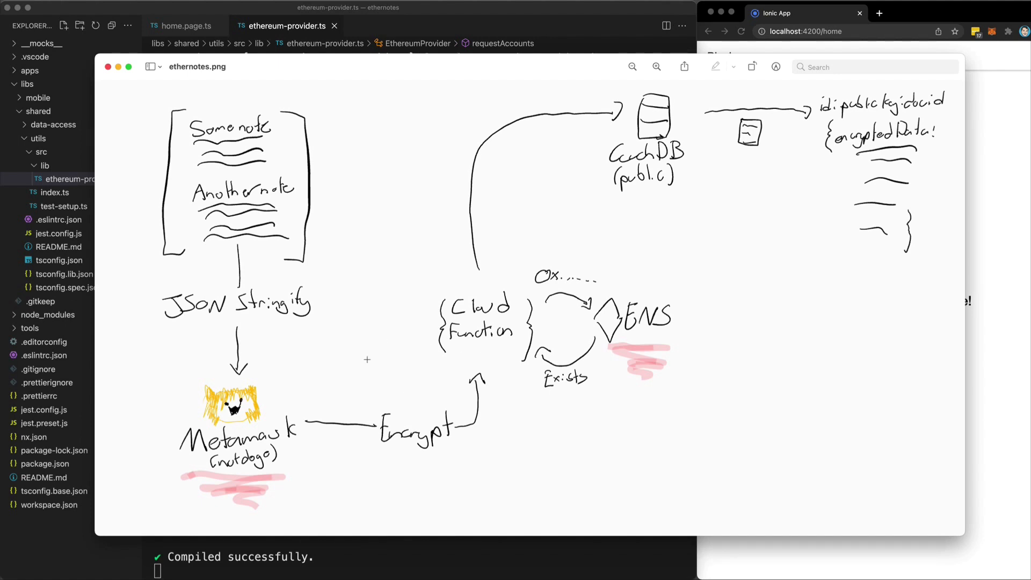
{"action": "mouse_move", "coordinate": [588, 342]}
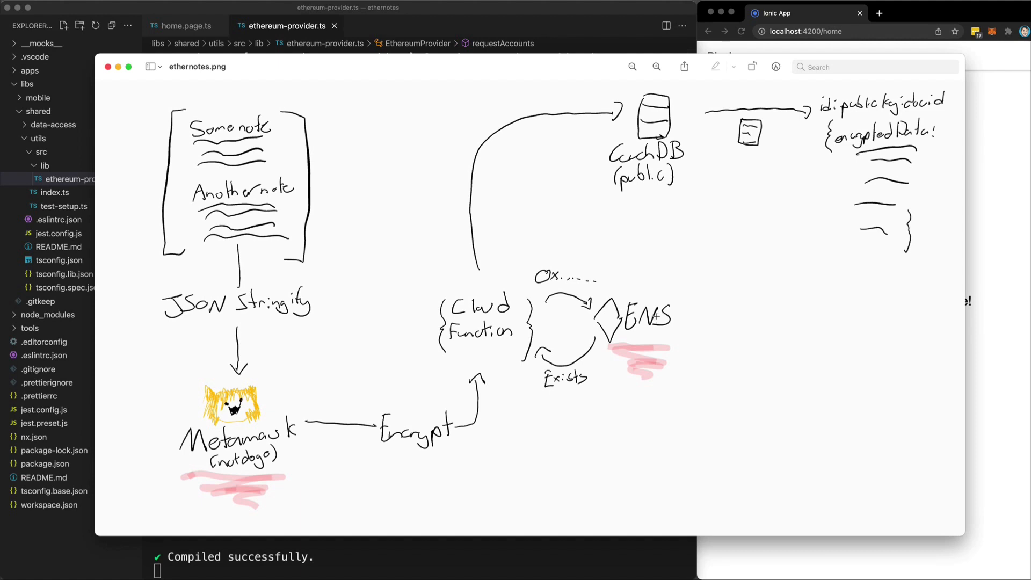
{"action": "mouse_move", "coordinate": [657, 315]}
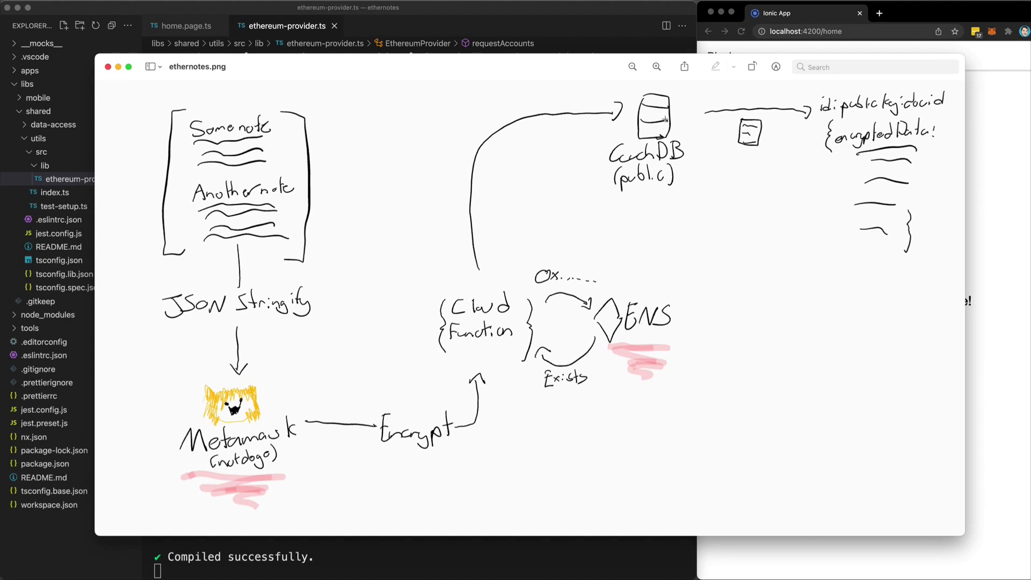
{"action": "mouse_move", "coordinate": [745, 270]}
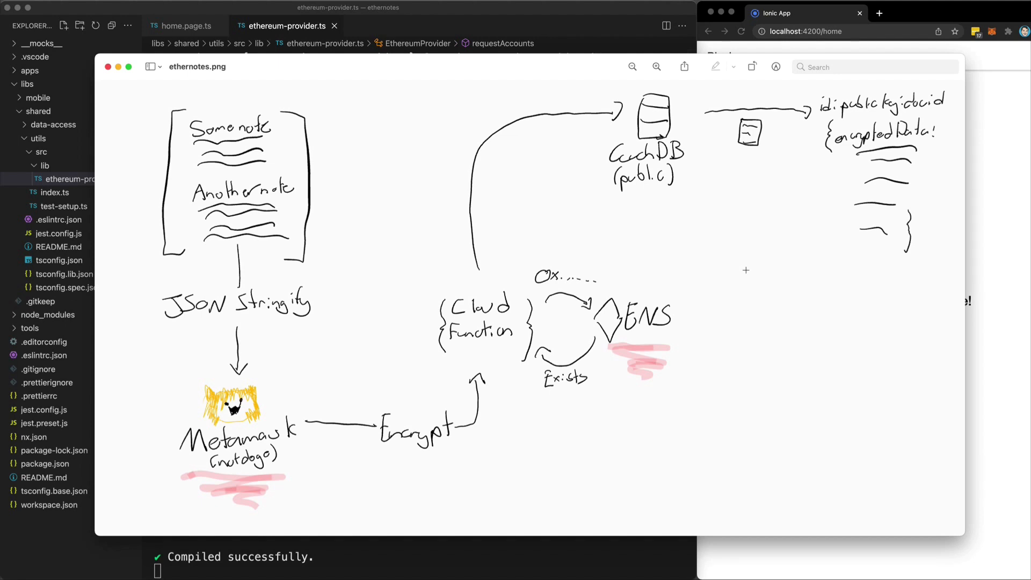
{"action": "mouse_move", "coordinate": [623, 234]}
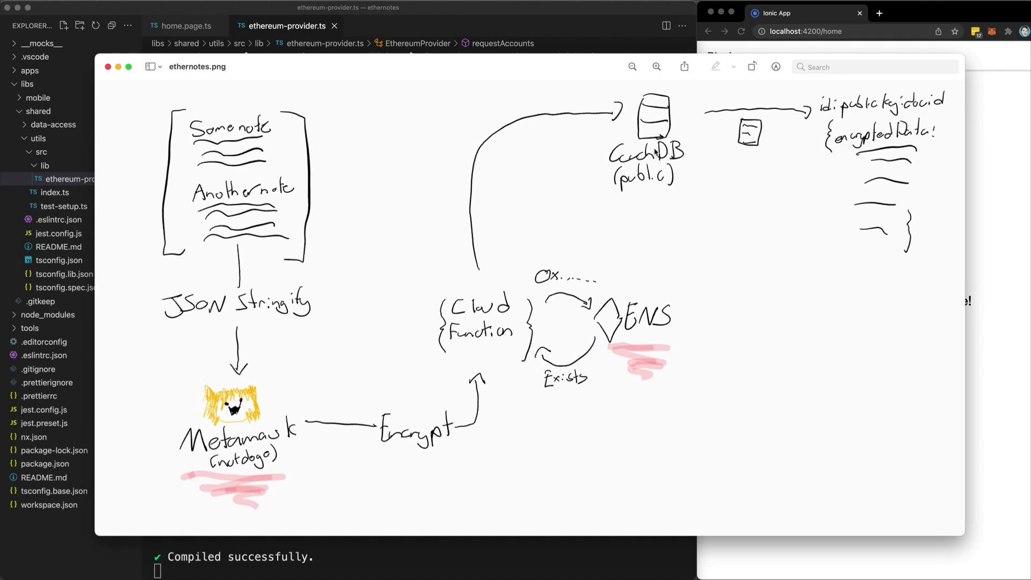
{"action": "mouse_move", "coordinate": [673, 284]}
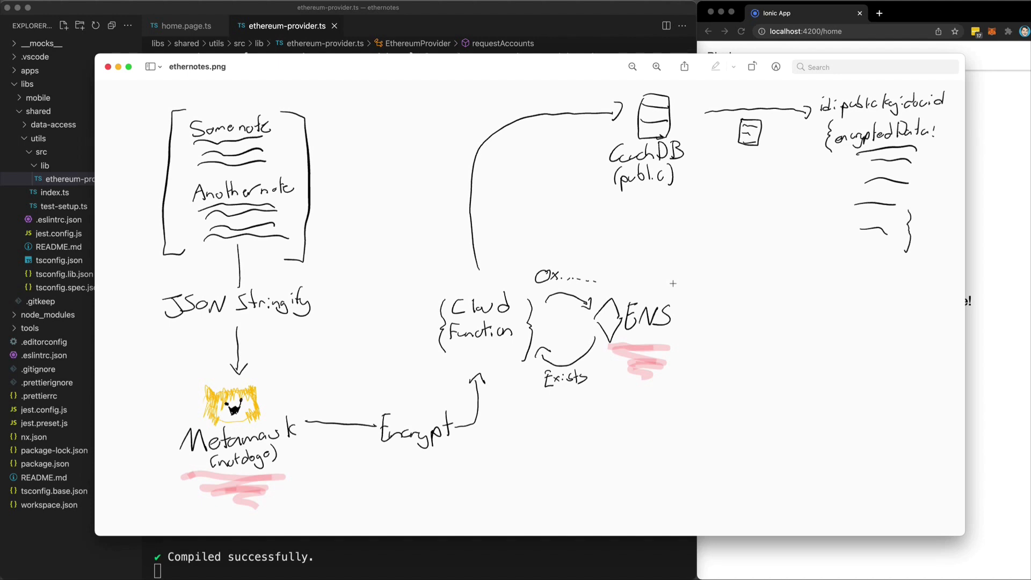
{"action": "mouse_move", "coordinate": [675, 272]}
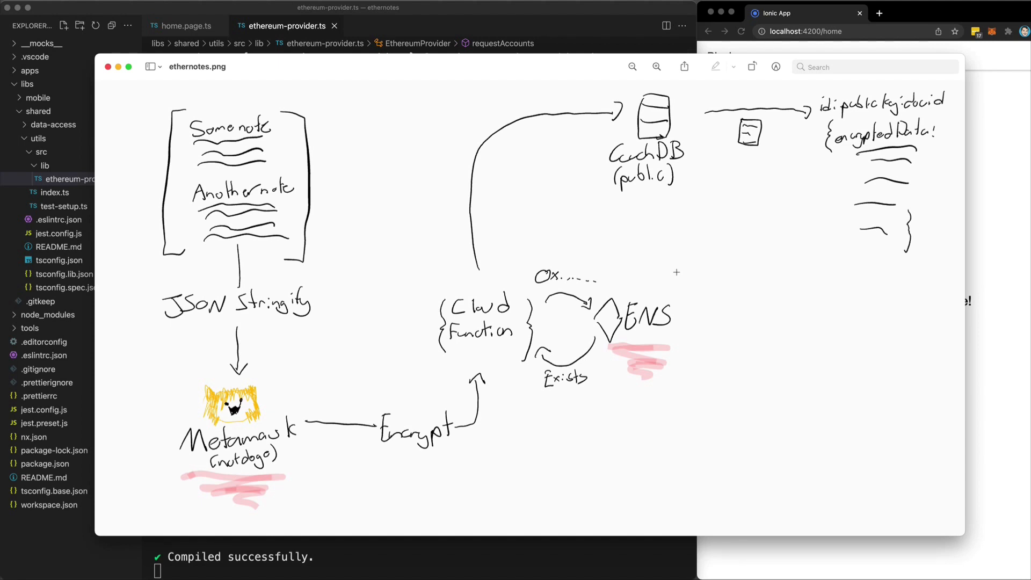
{"action": "mouse_move", "coordinate": [800, 273]}
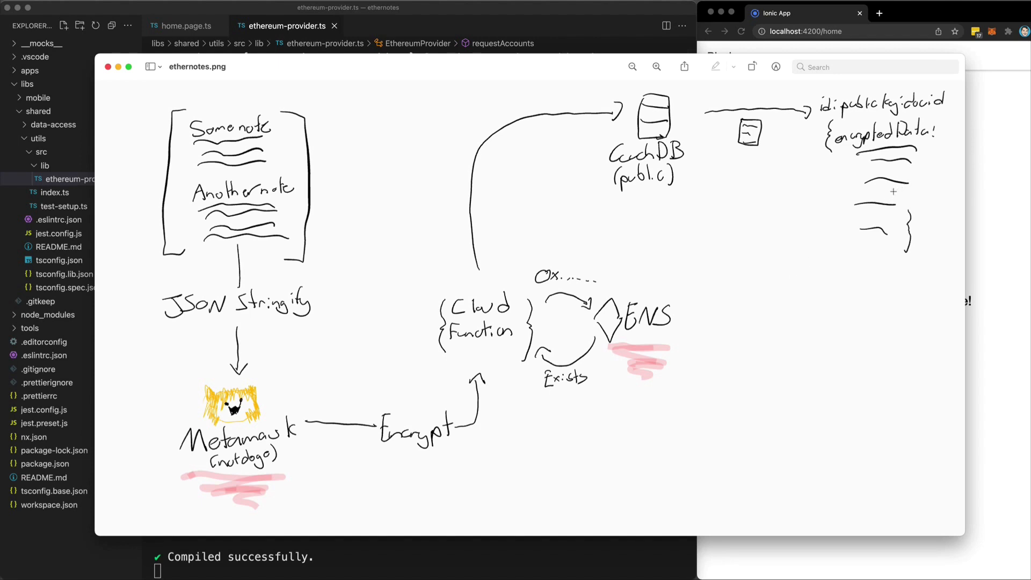
{"action": "mouse_move", "coordinate": [889, 156]}
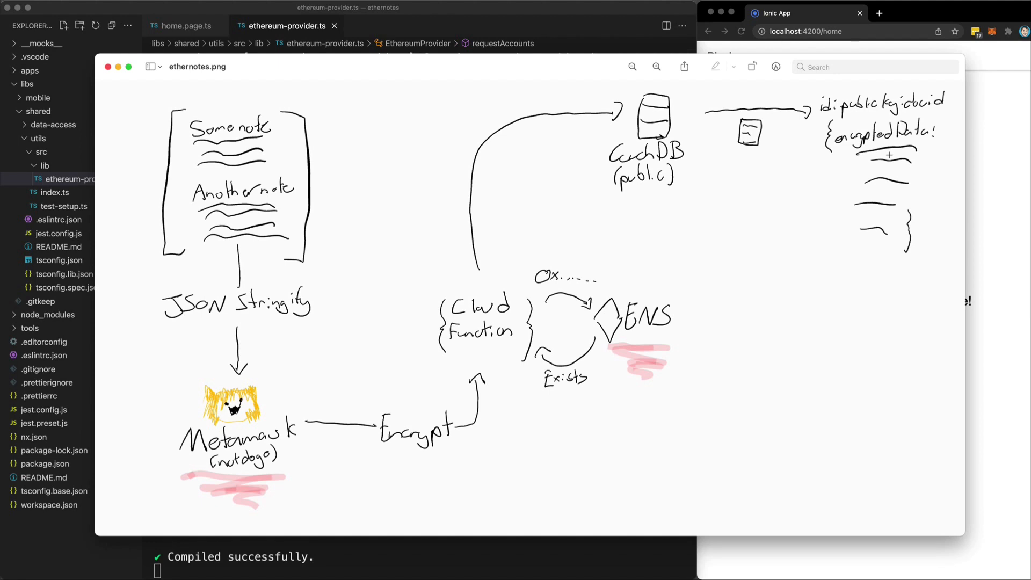
Return to the VS Code editor showing home.page.ts and its testEncrypt method
{"action": "left_click", "coordinate": [106, 66]}
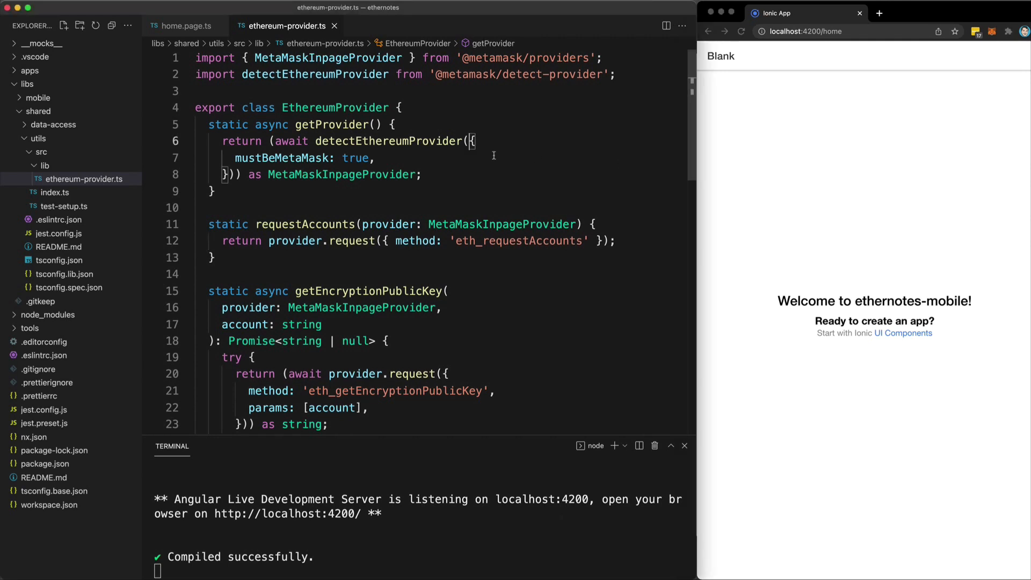
{"action": "mouse_move", "coordinate": [392, 158]}
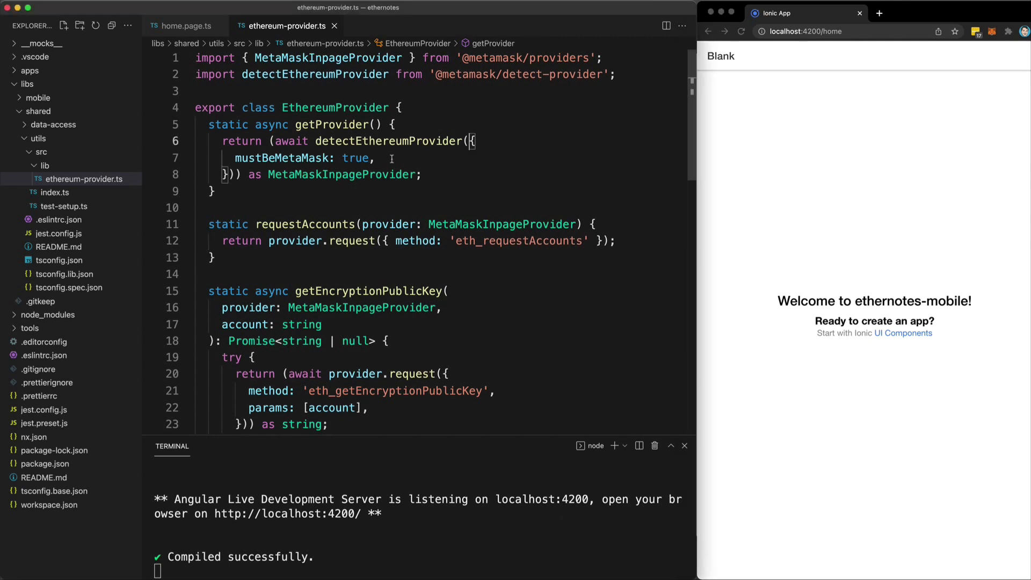
{"action": "mouse_move", "coordinate": [919, 22]}
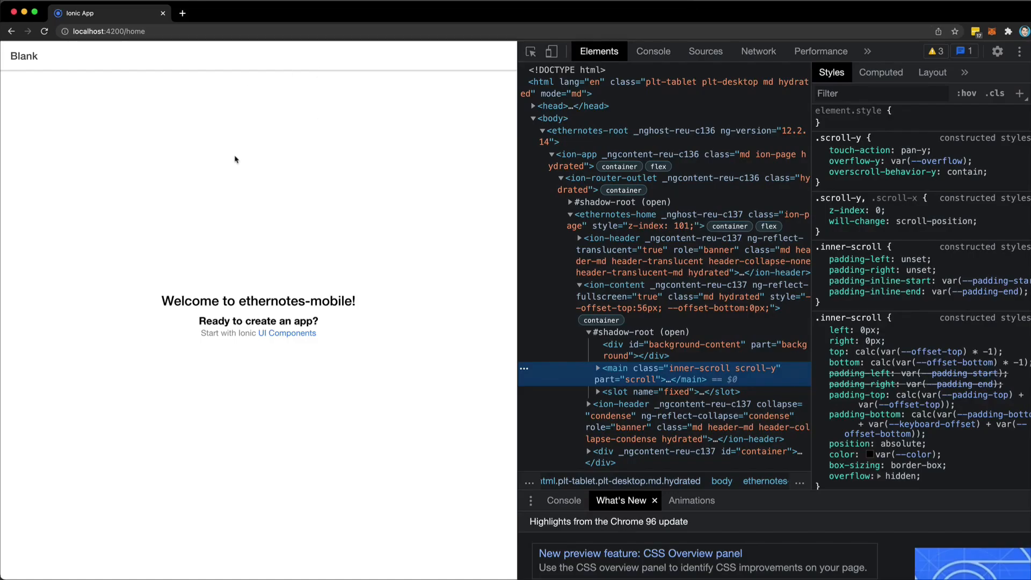
{"action": "mouse_move", "coordinate": [269, 180]}
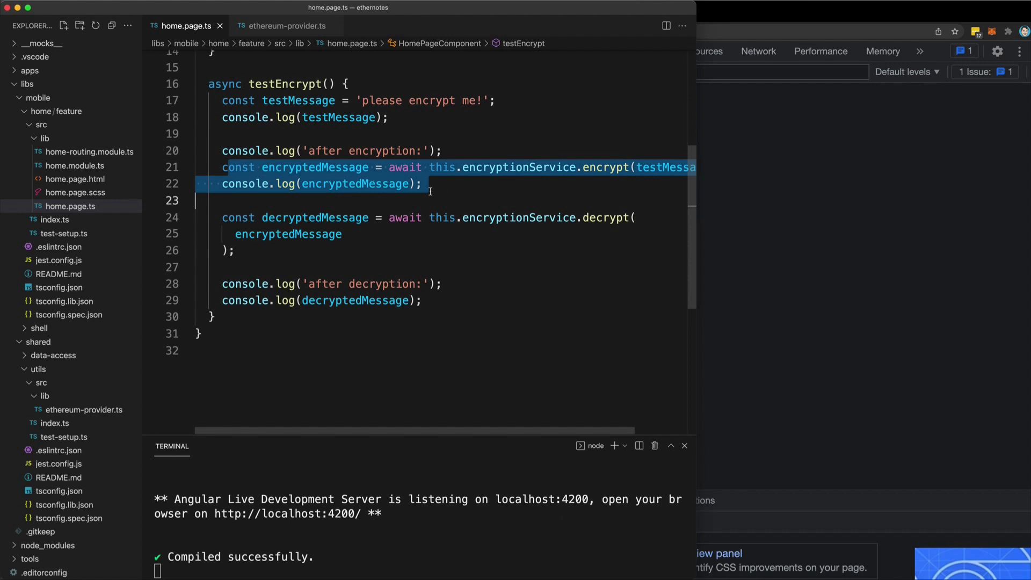
{"action": "mouse_move", "coordinate": [437, 246]}
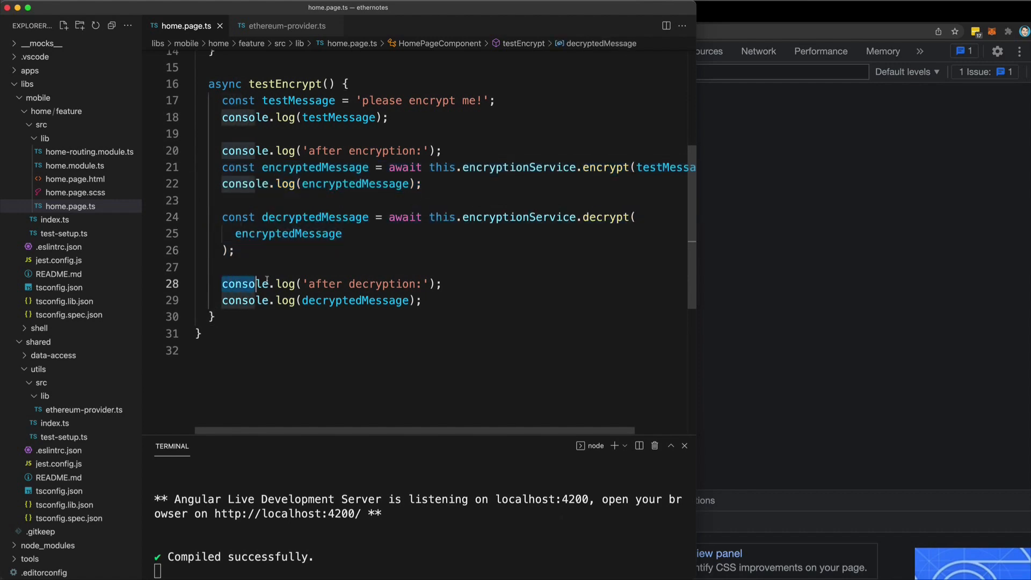
In Chrome, approve MetaMask's encryption public key request so the console logs the encrypted message
{"action": "left_click", "coordinate": [79, 12]}
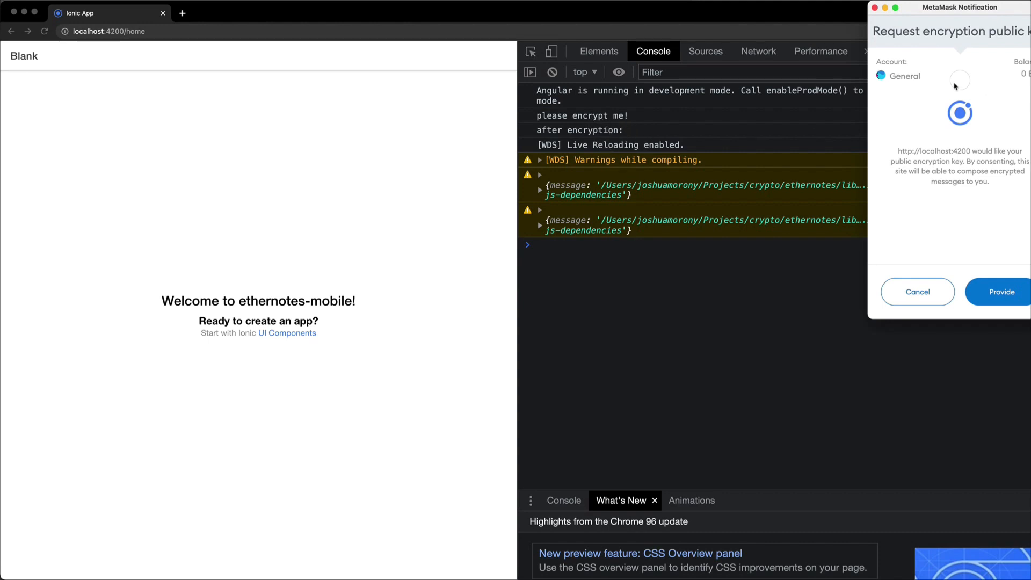
{"action": "mouse_move", "coordinate": [938, 45]}
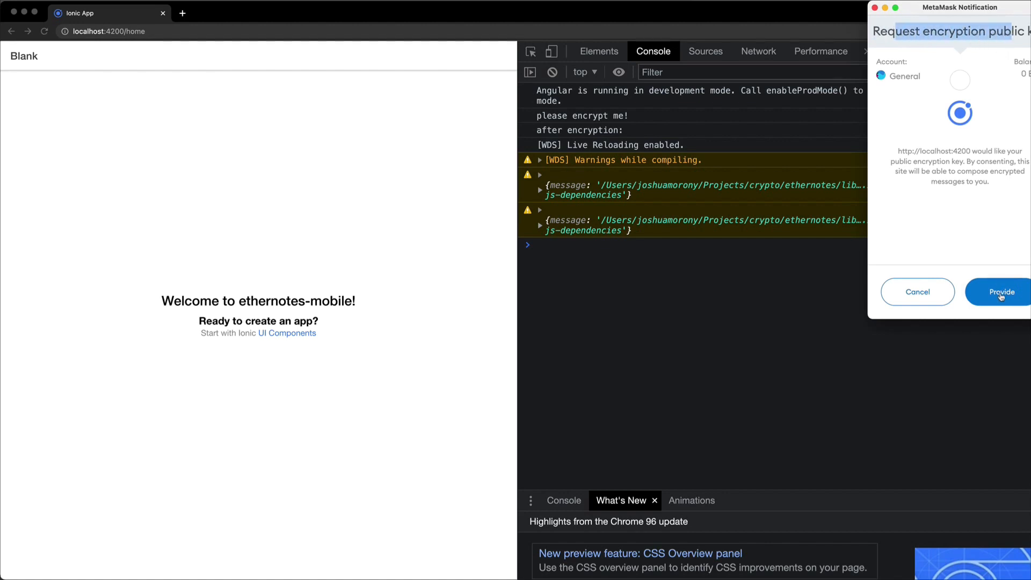
{"action": "left_click", "coordinate": [996, 291]}
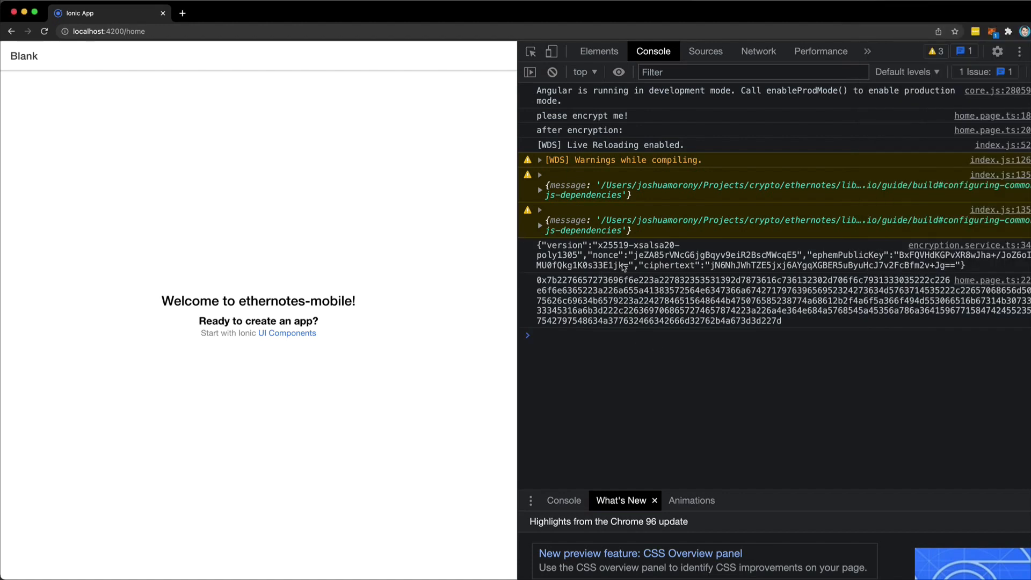
{"action": "mouse_move", "coordinate": [623, 267]}
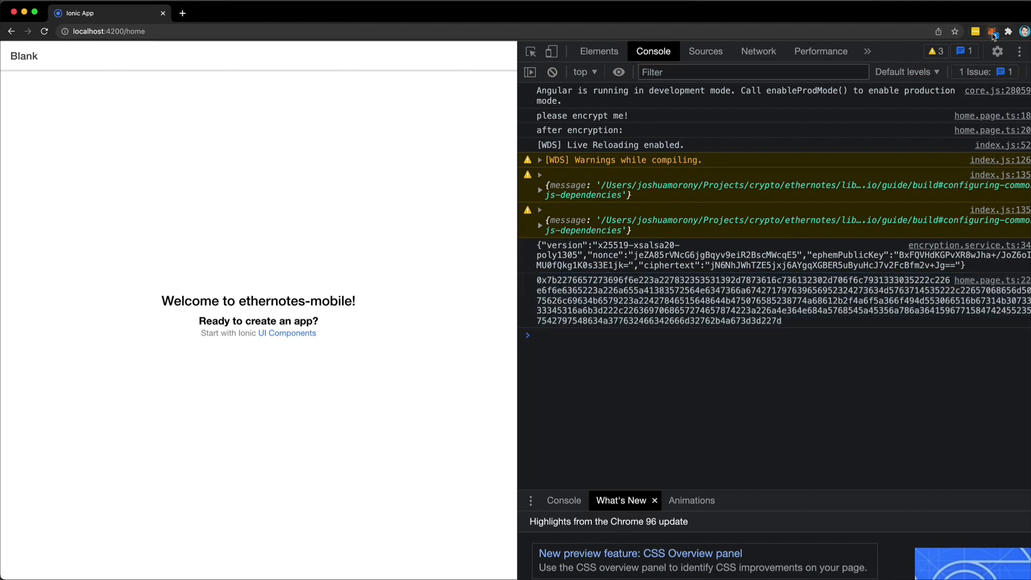
Open the pending MetaMask decrypt request and approve decrypting the test message
{"action": "left_click", "coordinate": [992, 32]}
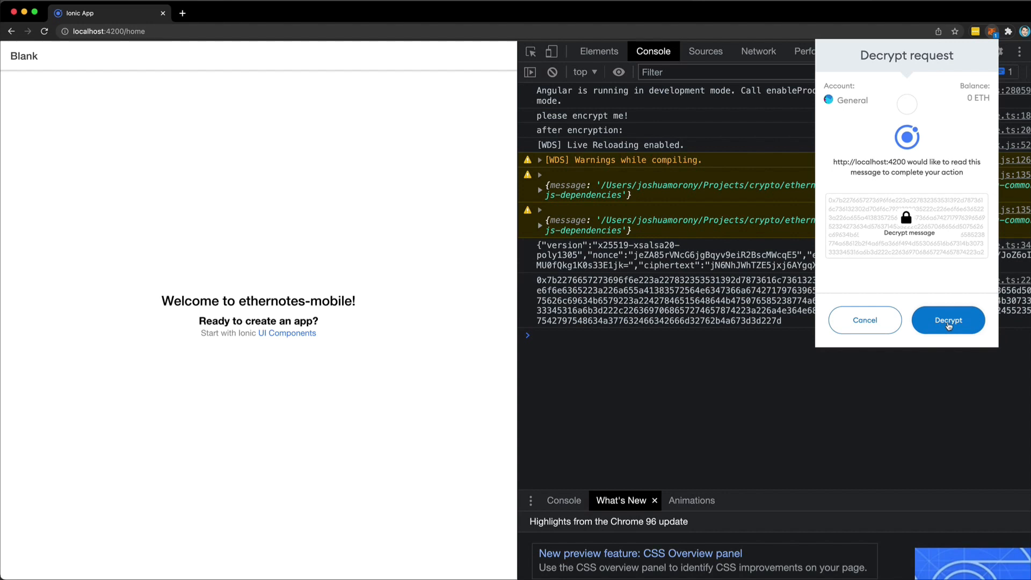
{"action": "left_click", "coordinate": [946, 320]}
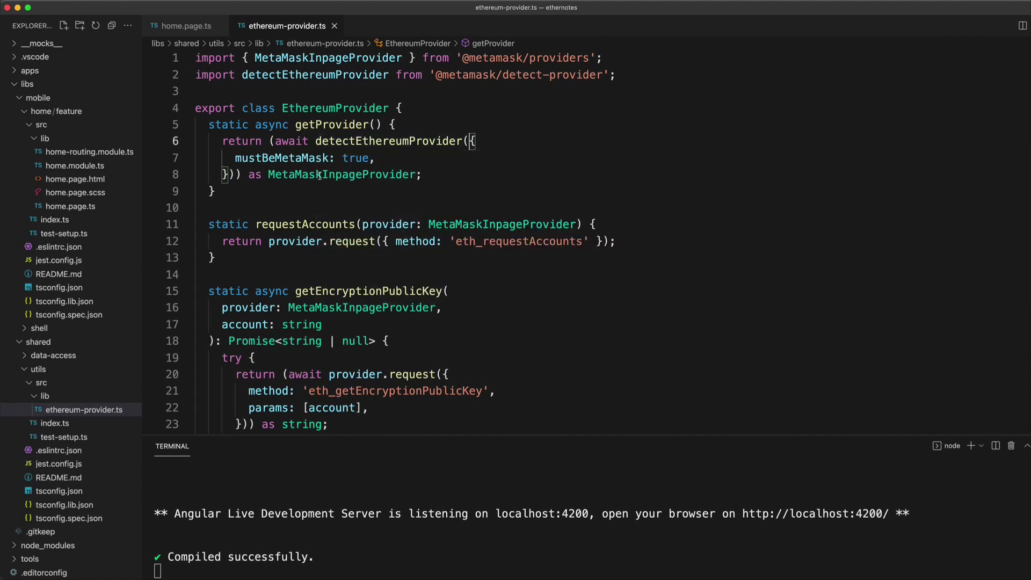
{"action": "mouse_move", "coordinate": [431, 187]}
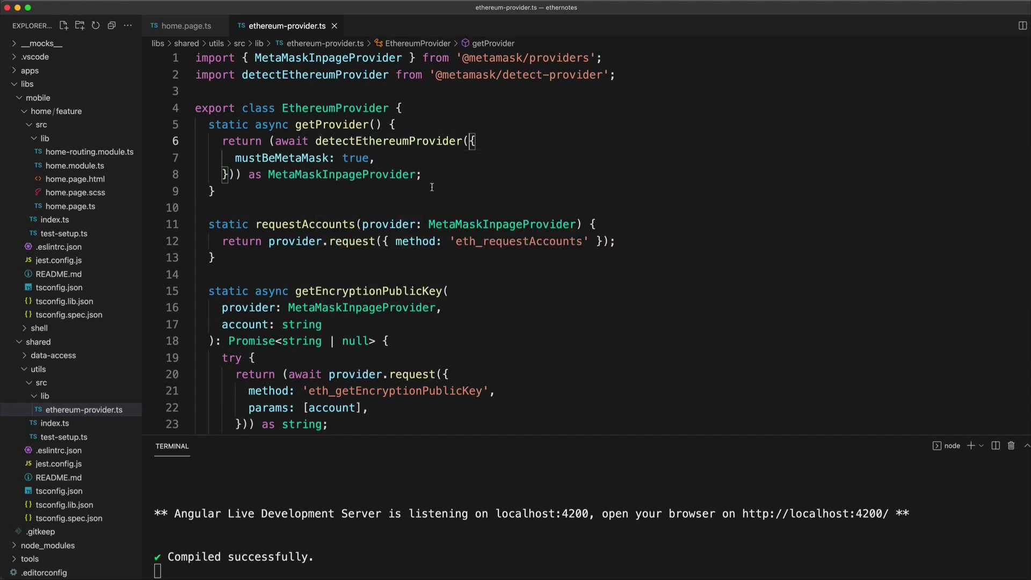